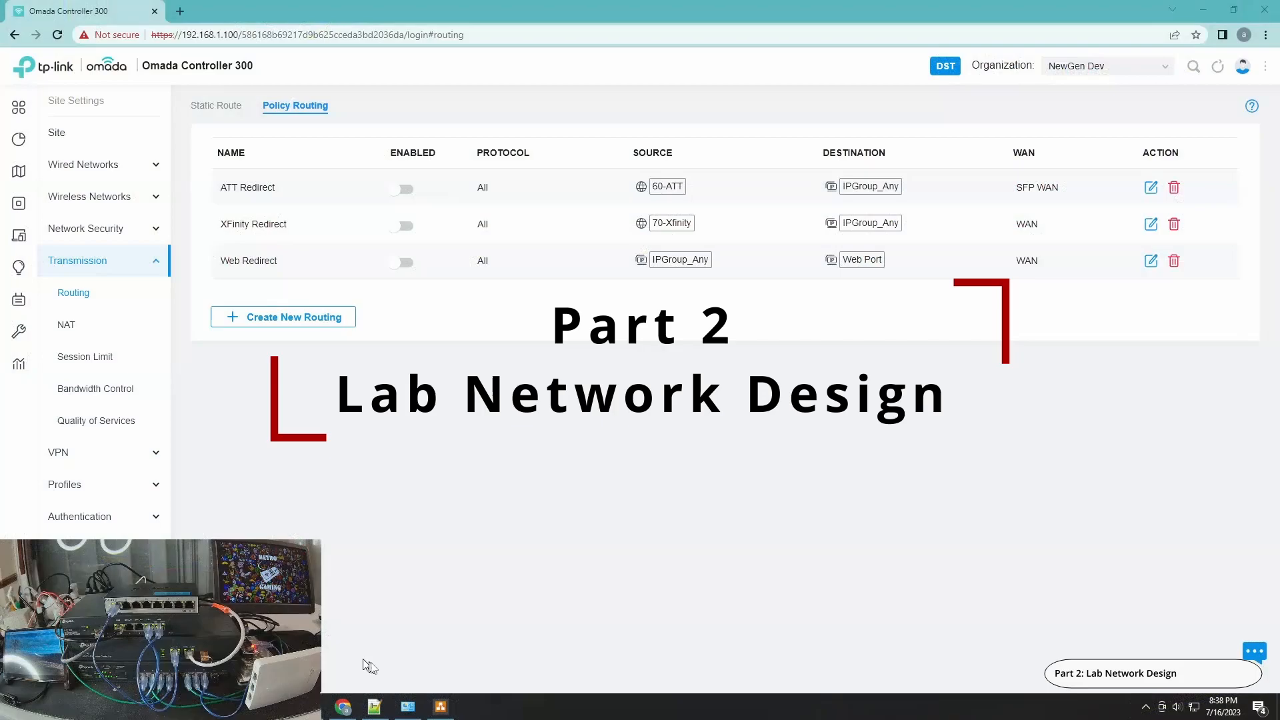
Run nslookup ipchicken.com to list its three resolved IP addresses.
left_click(373, 707)
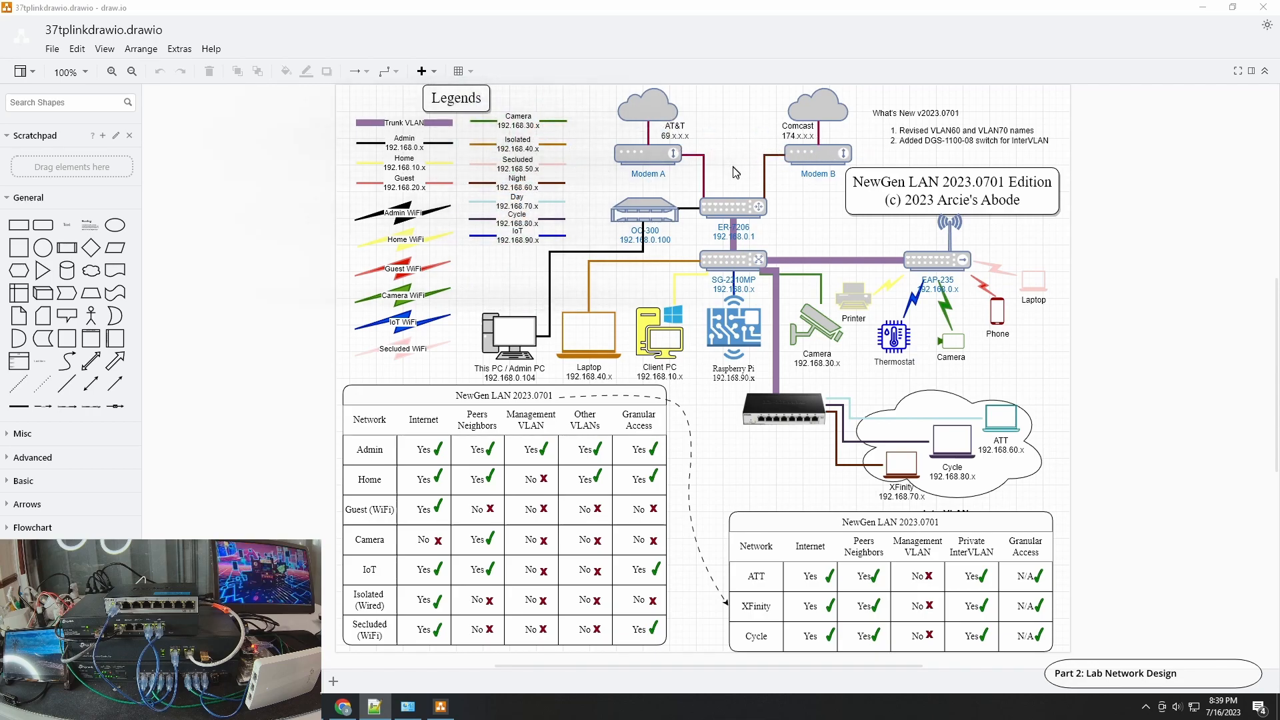
mouse_move(814, 201)
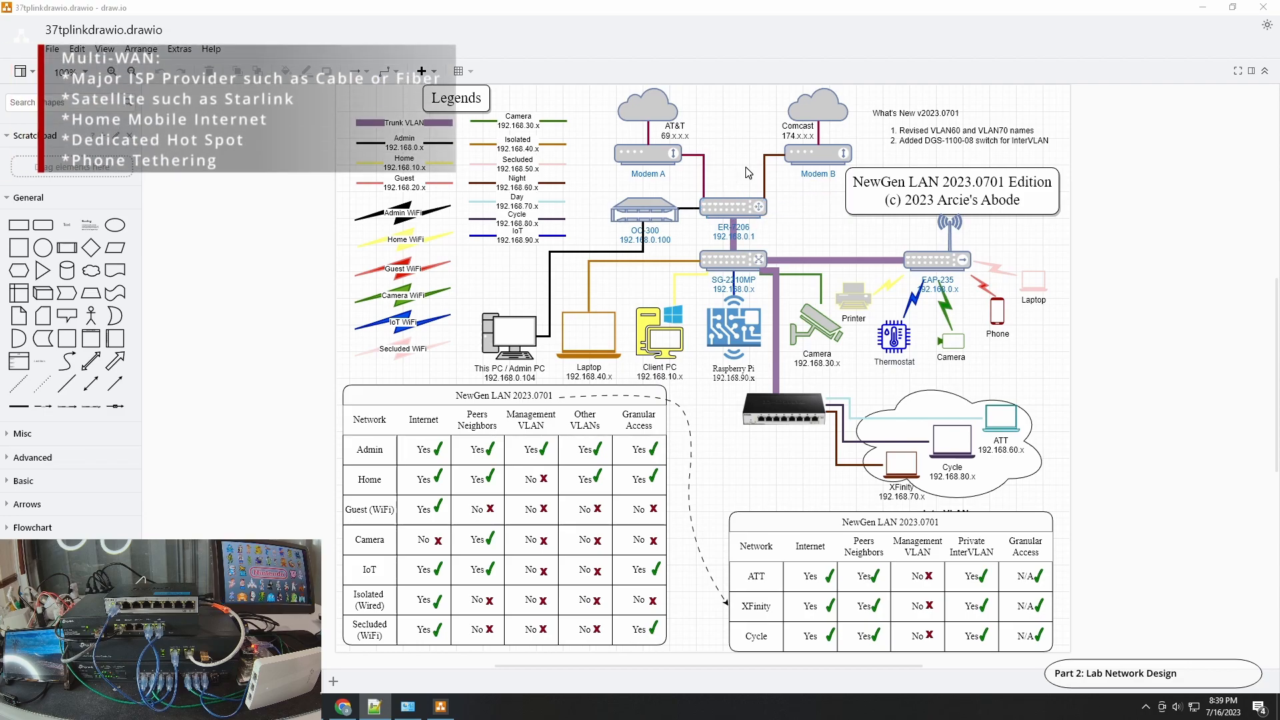
mouse_move(661, 136)
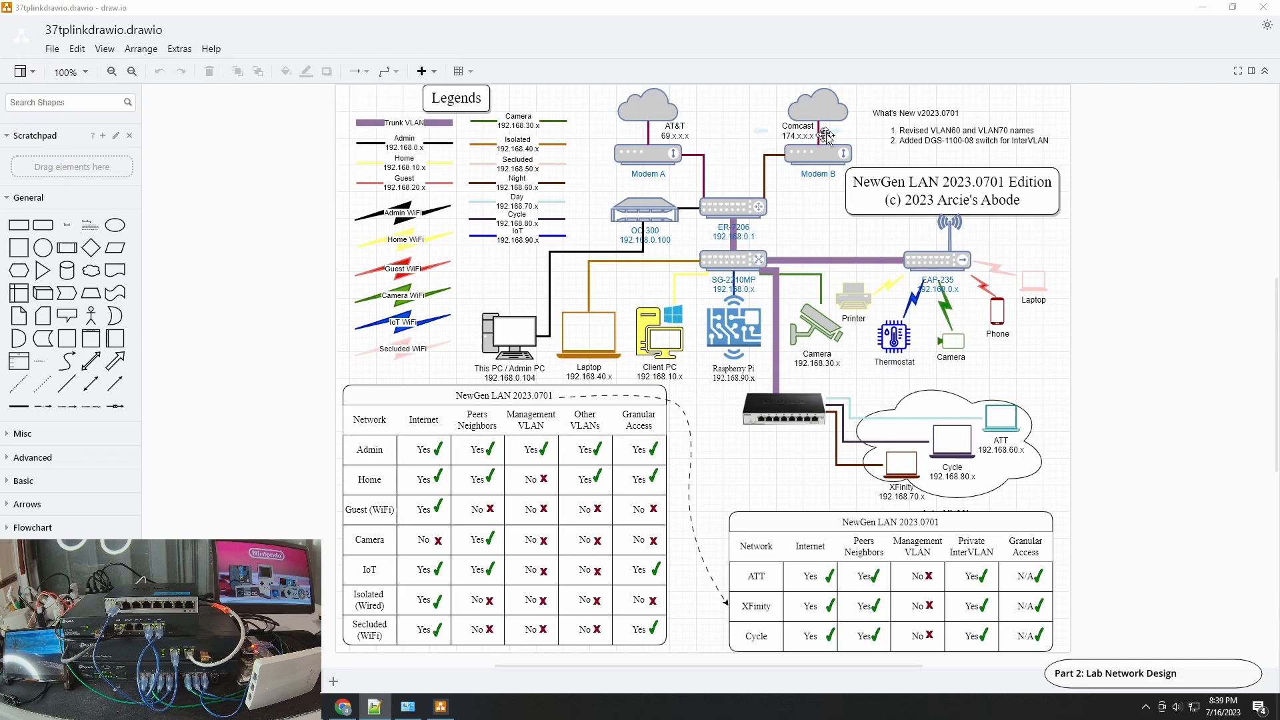
mouse_move(813, 135)
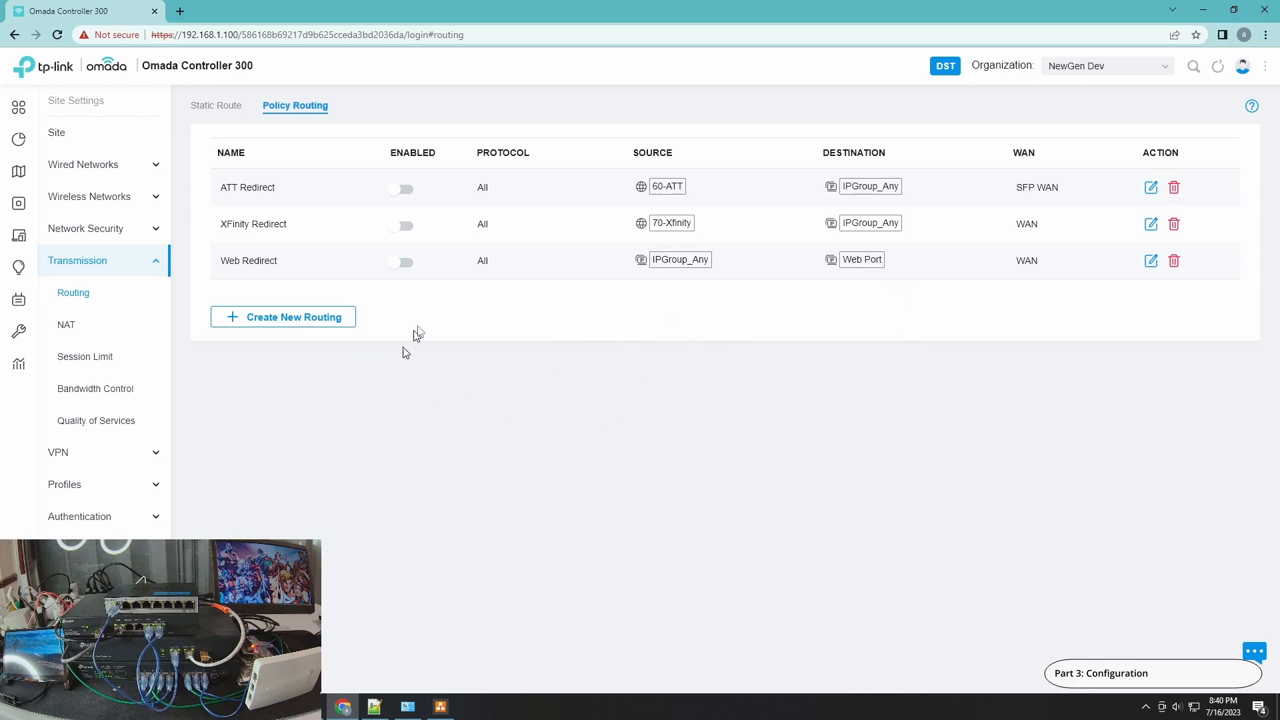
mouse_move(353, 205)
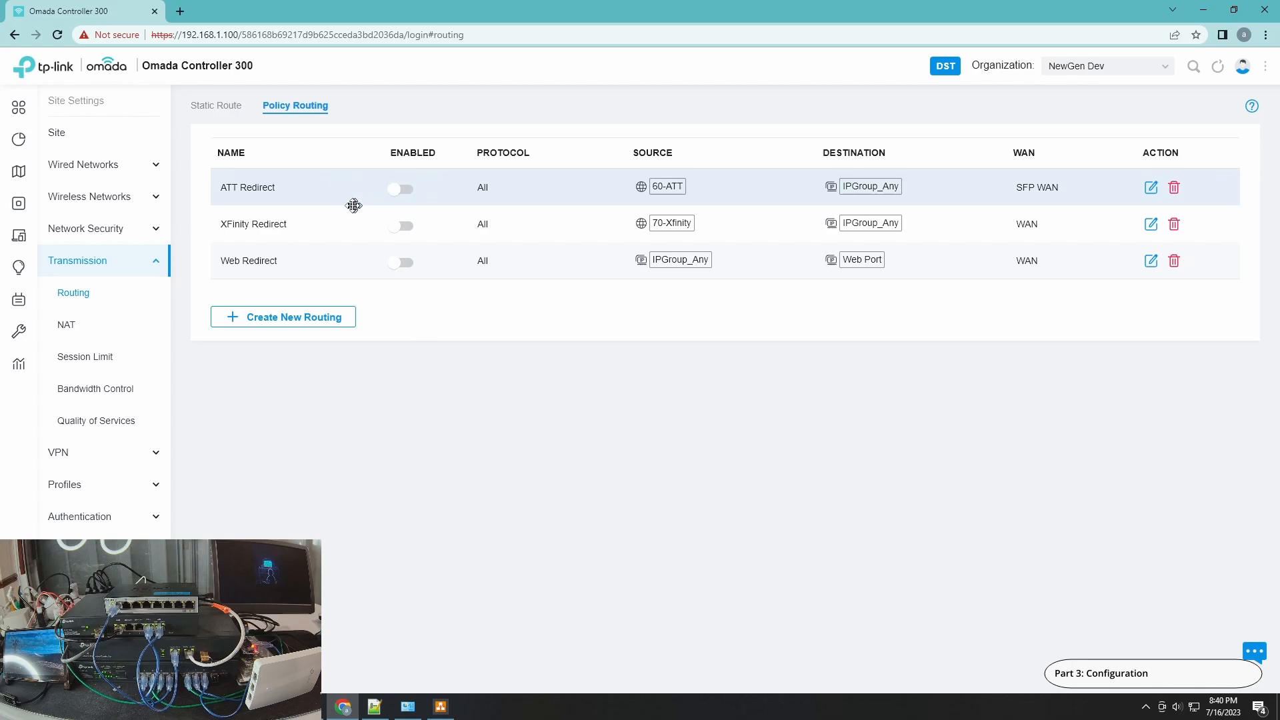
mouse_move(415, 214)
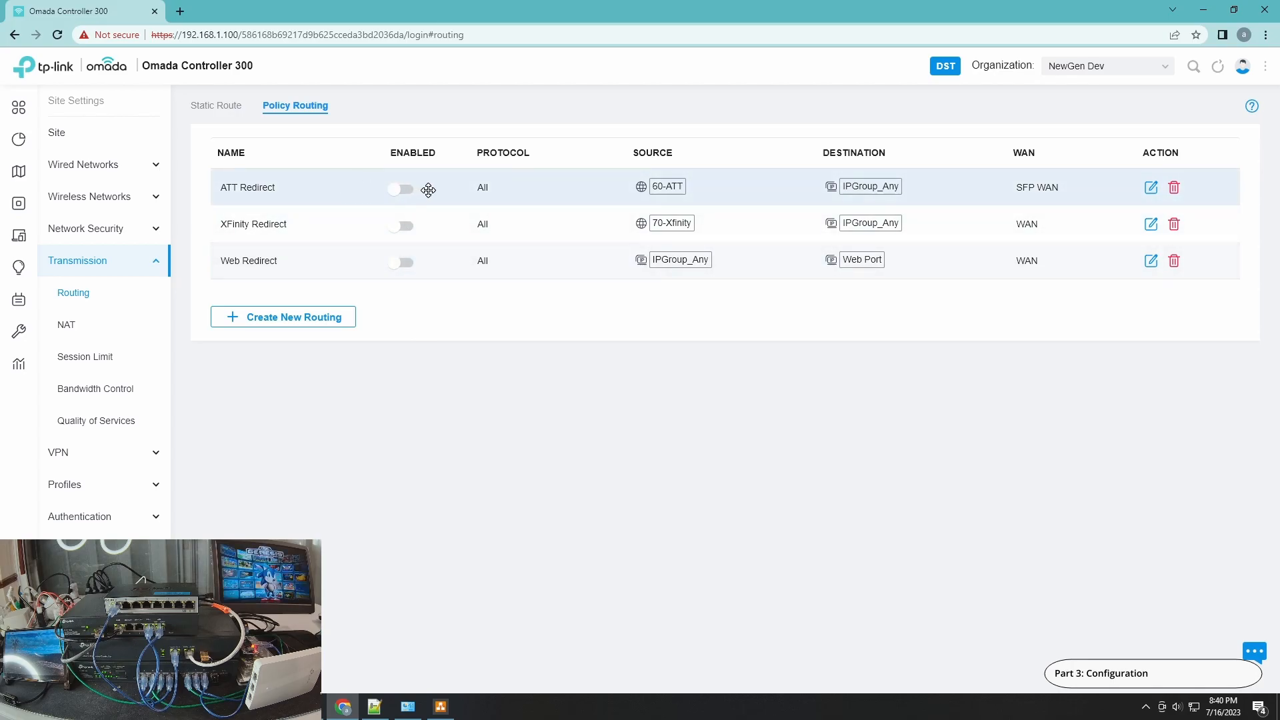
mouse_move(423, 287)
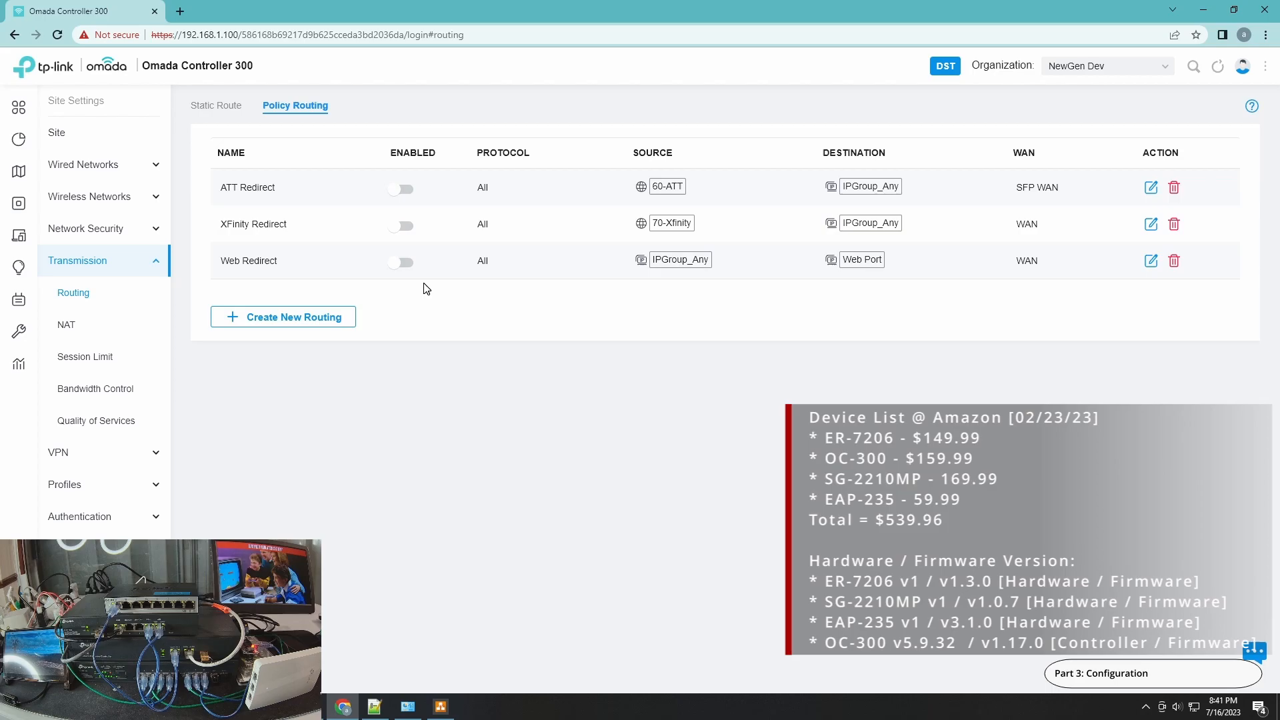
mouse_move(417, 83)
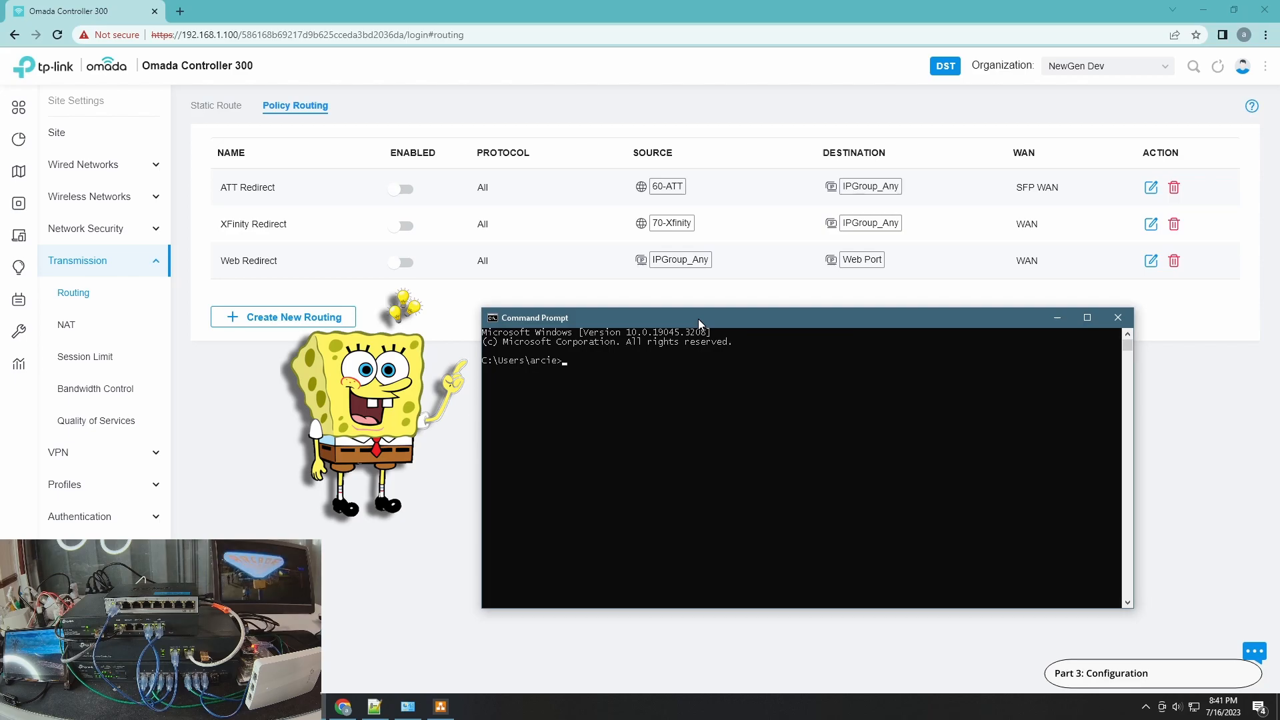
type("nslookup")
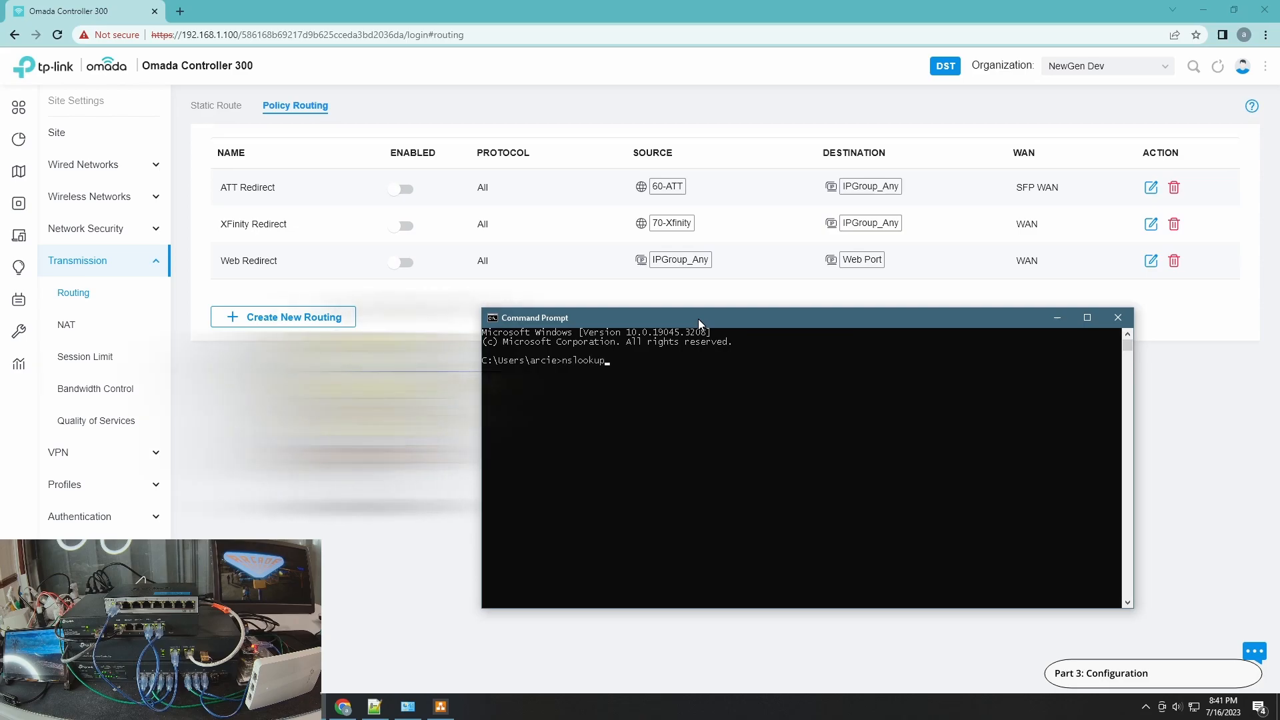
type("ipc")
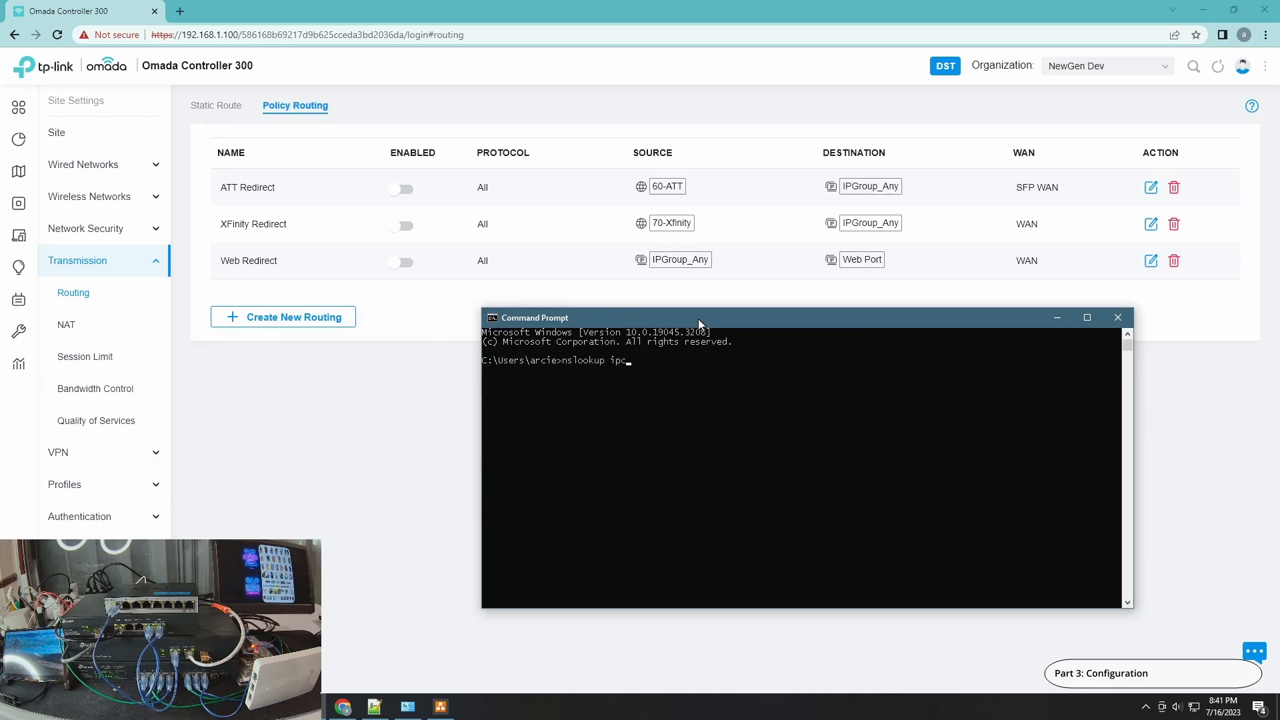
type("hicken.com")
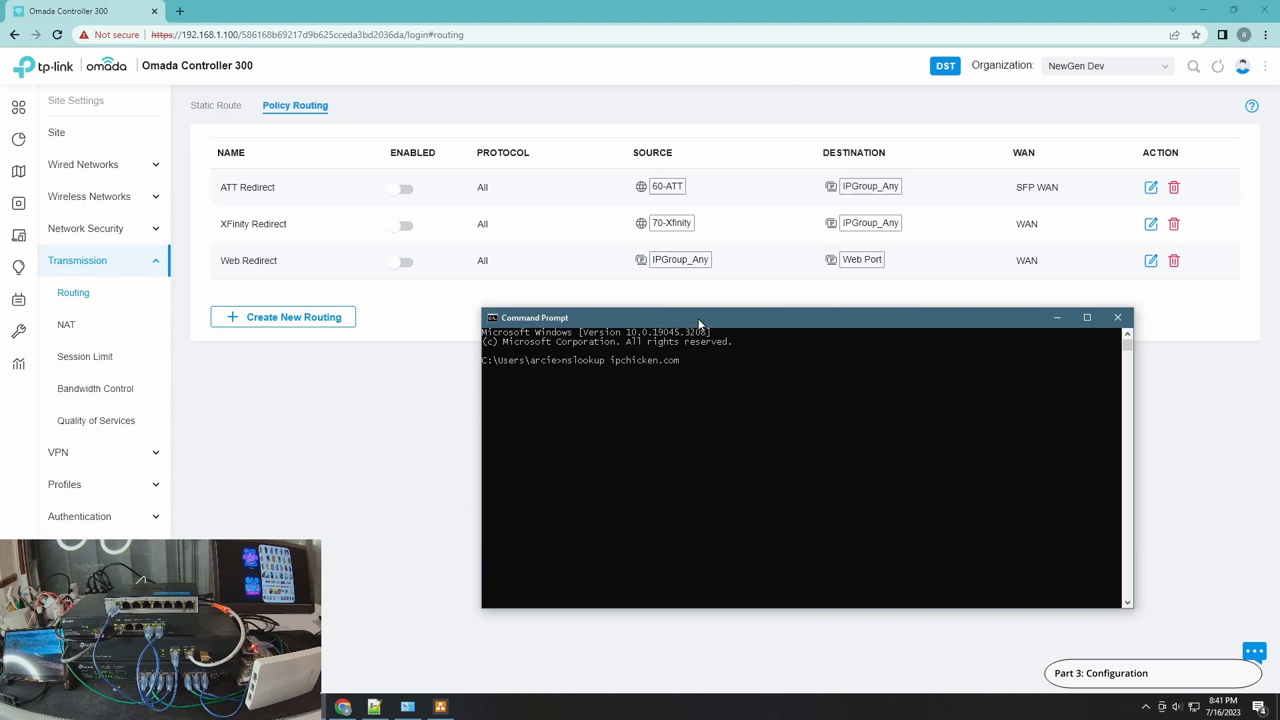
key("Return")
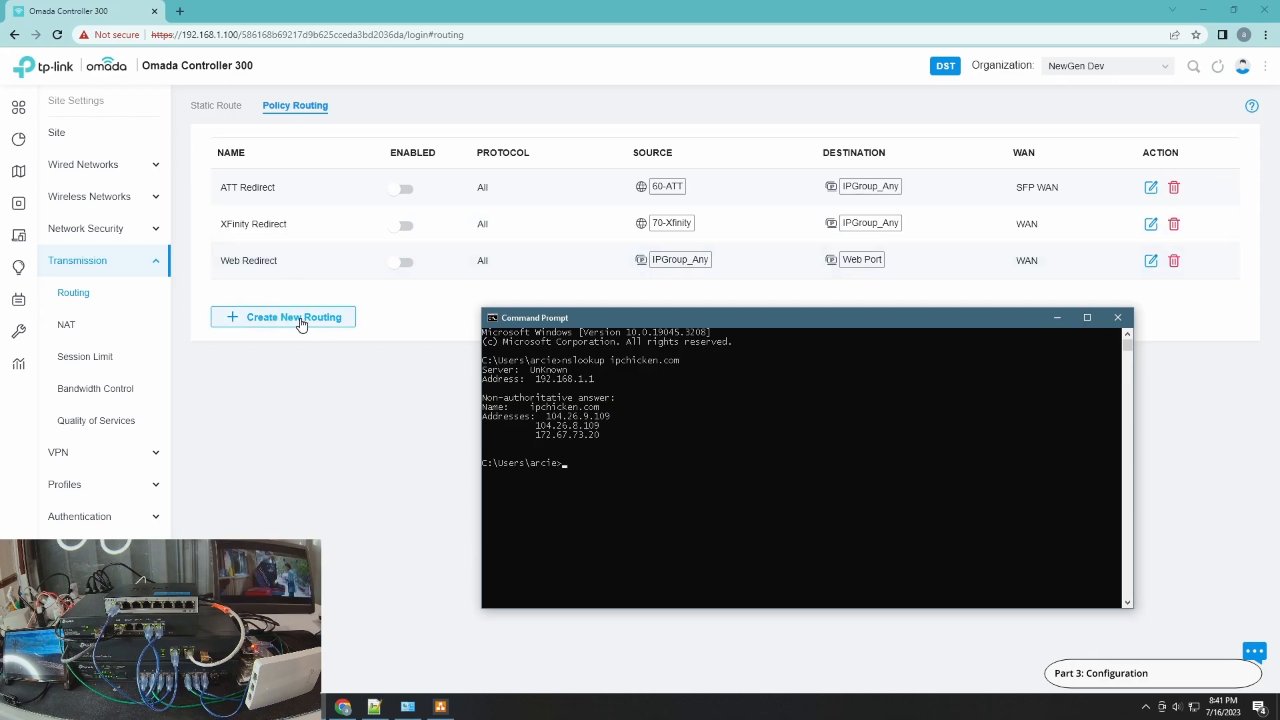
Start a new policy routing rule named 'IPChicken Redirect' with Protocols set to All.
left_click(282, 318)
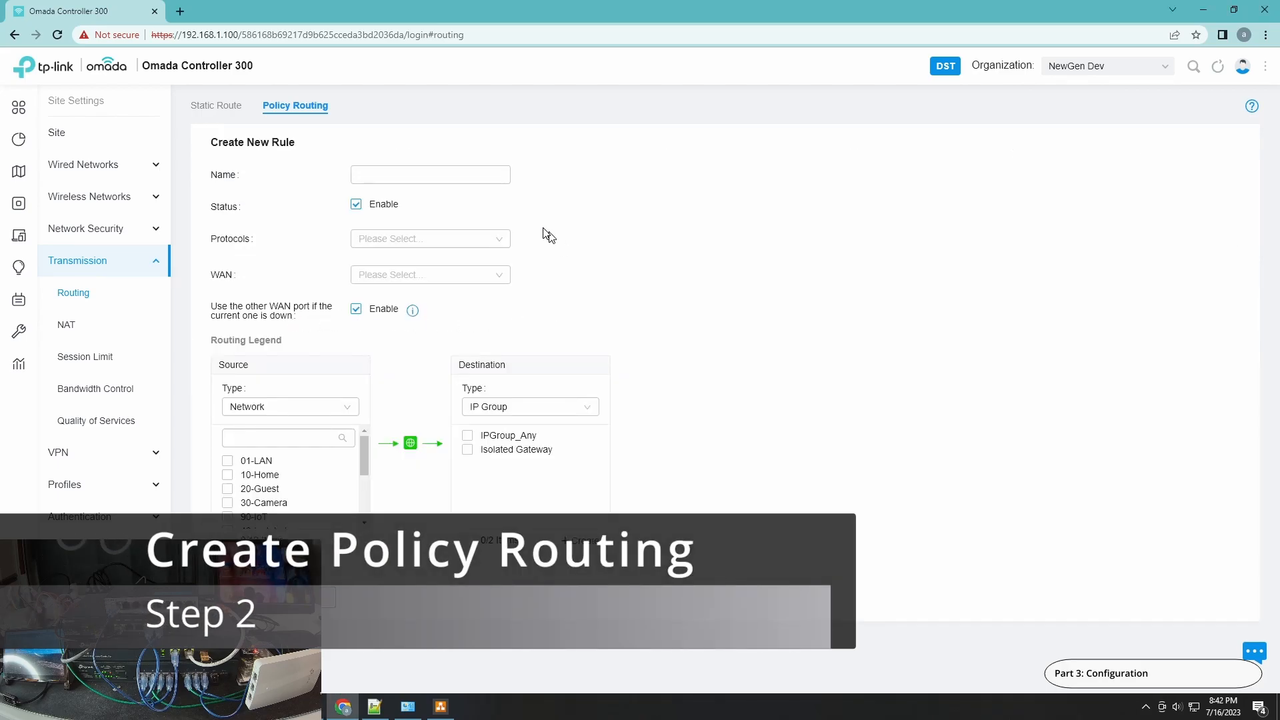
left_click(429, 173)
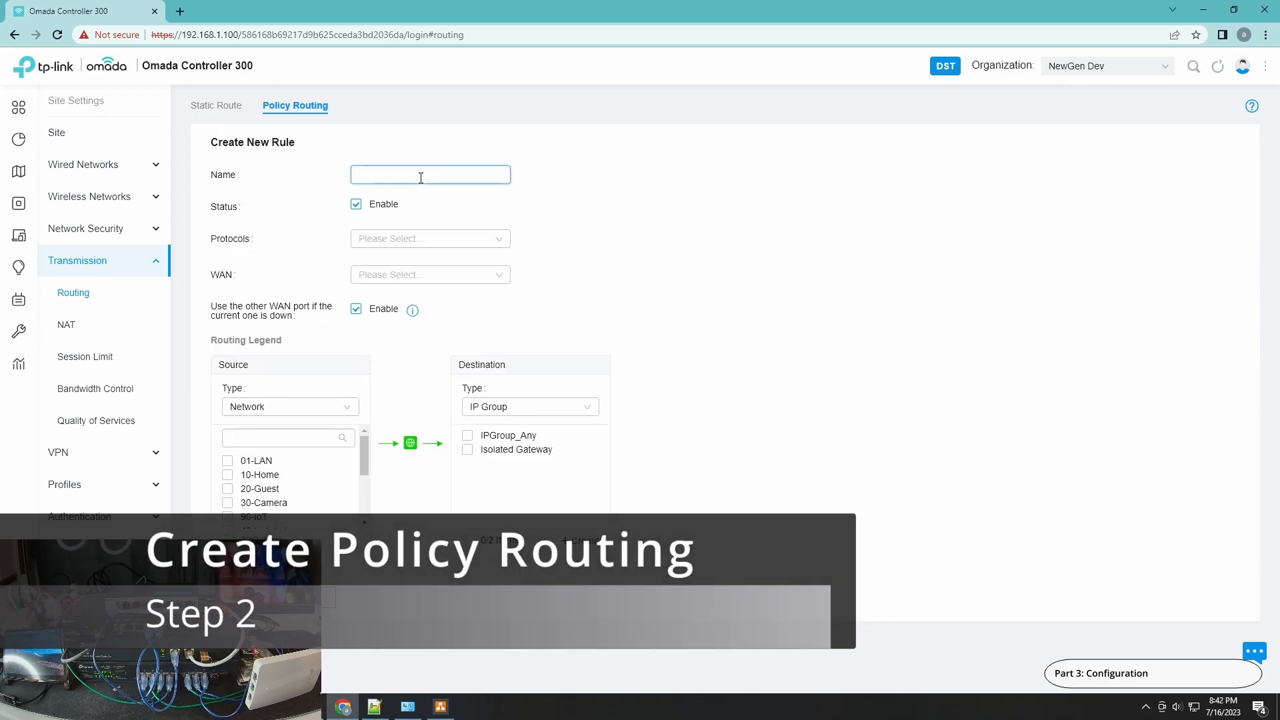
type("ip")
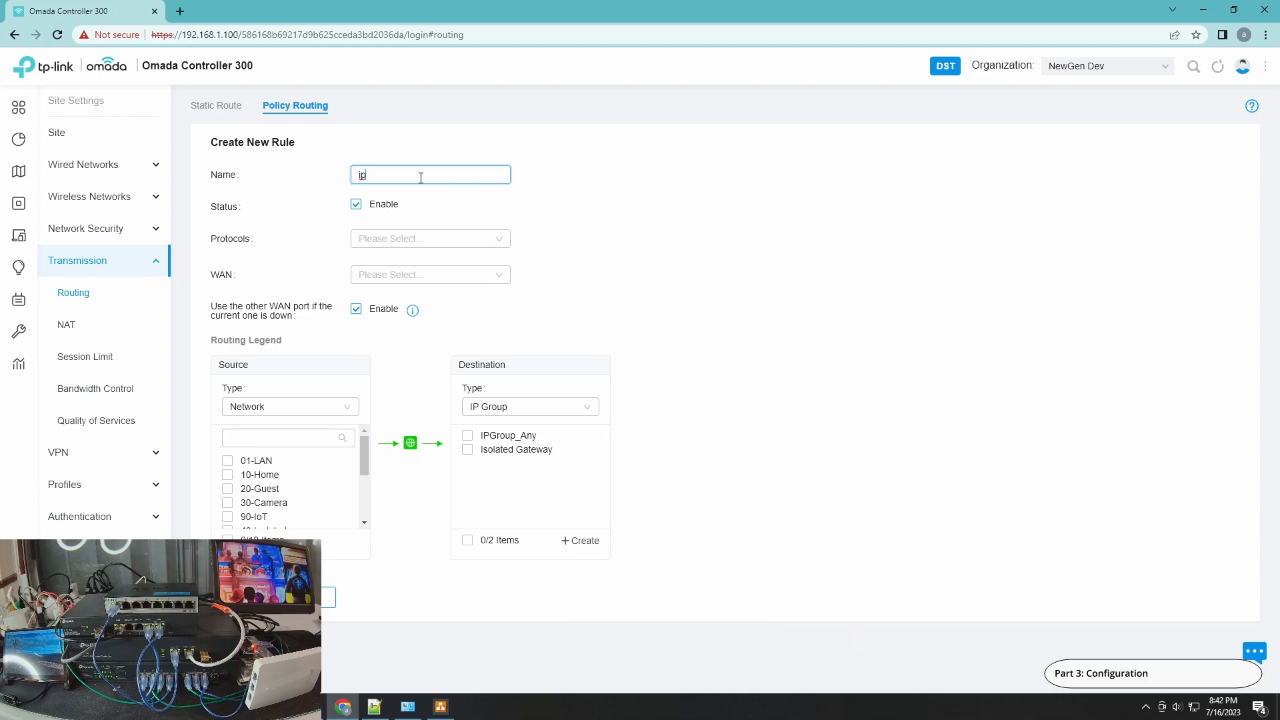
type("Pchicken Red")
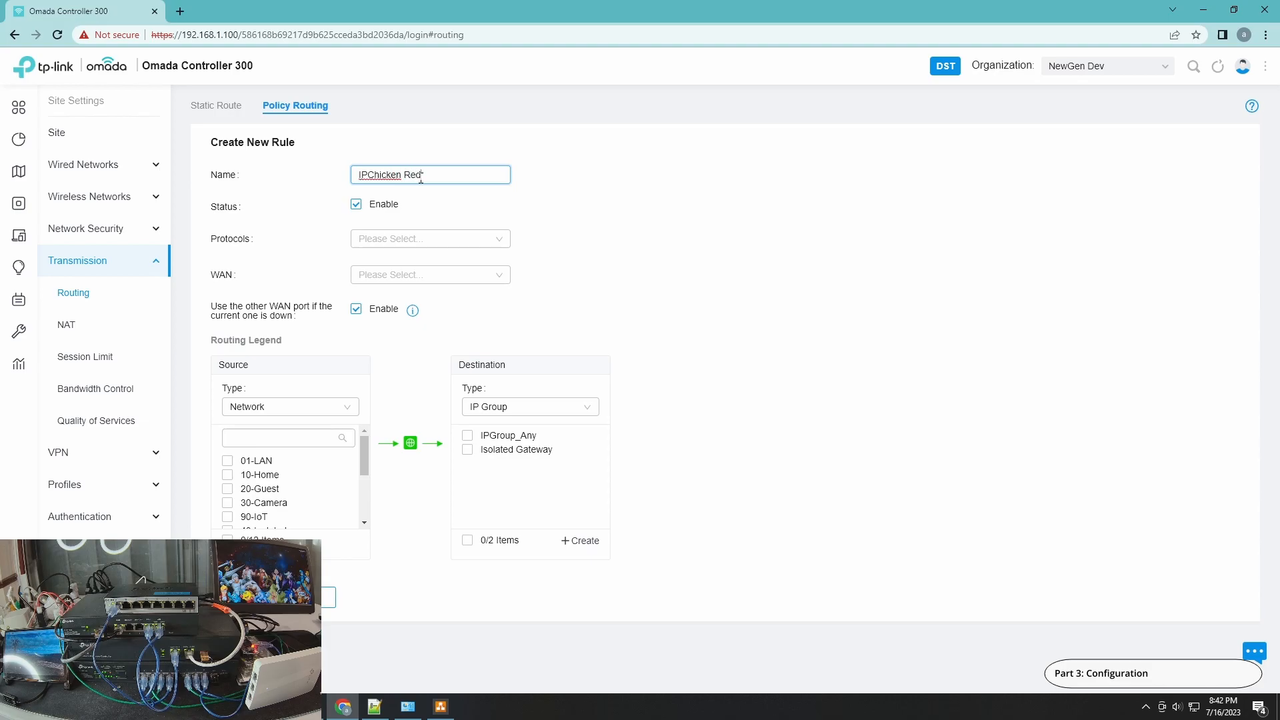
type("irect")
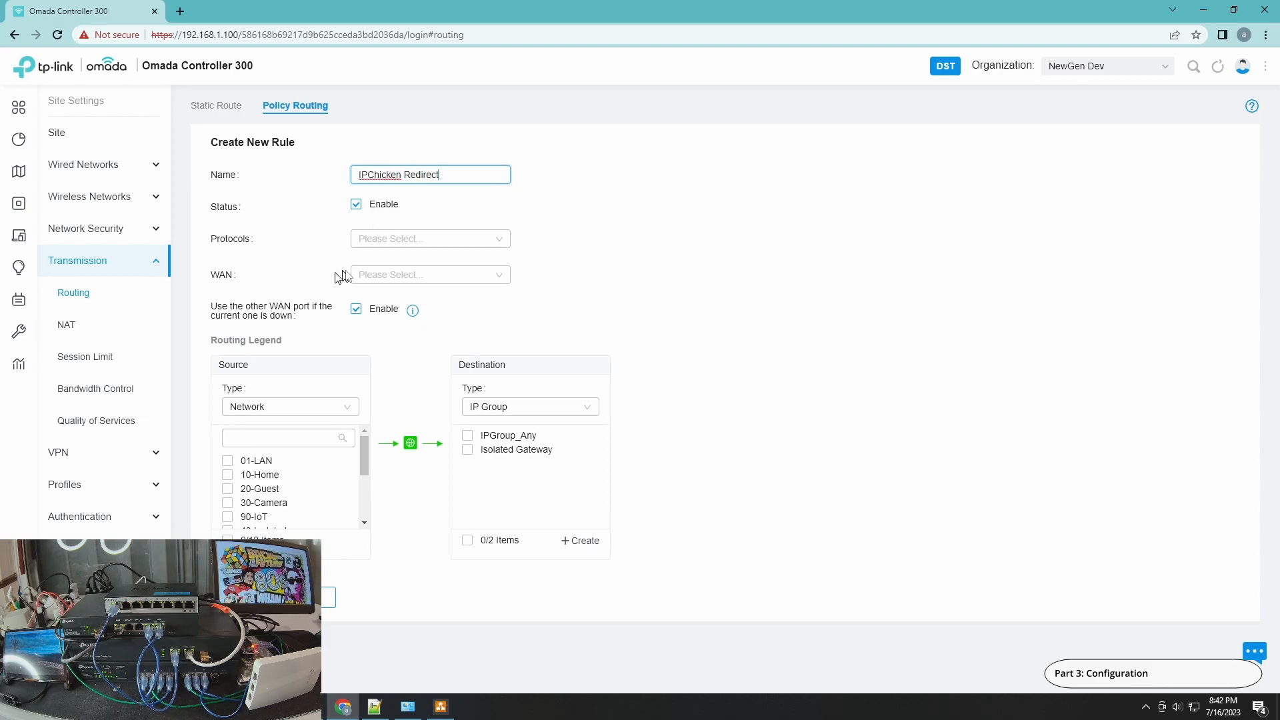
left_click(430, 238)
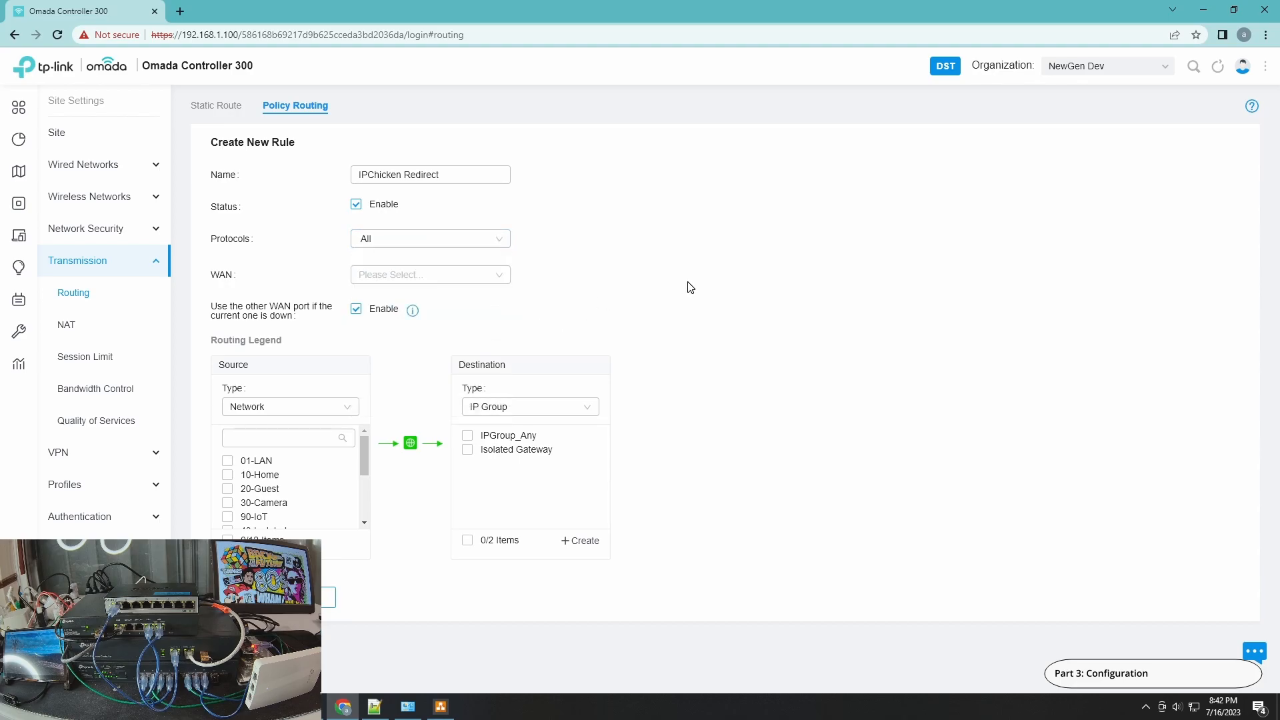
Select WAN as the outgoing port for the IPChicken Redirect rule.
left_click(428, 275)
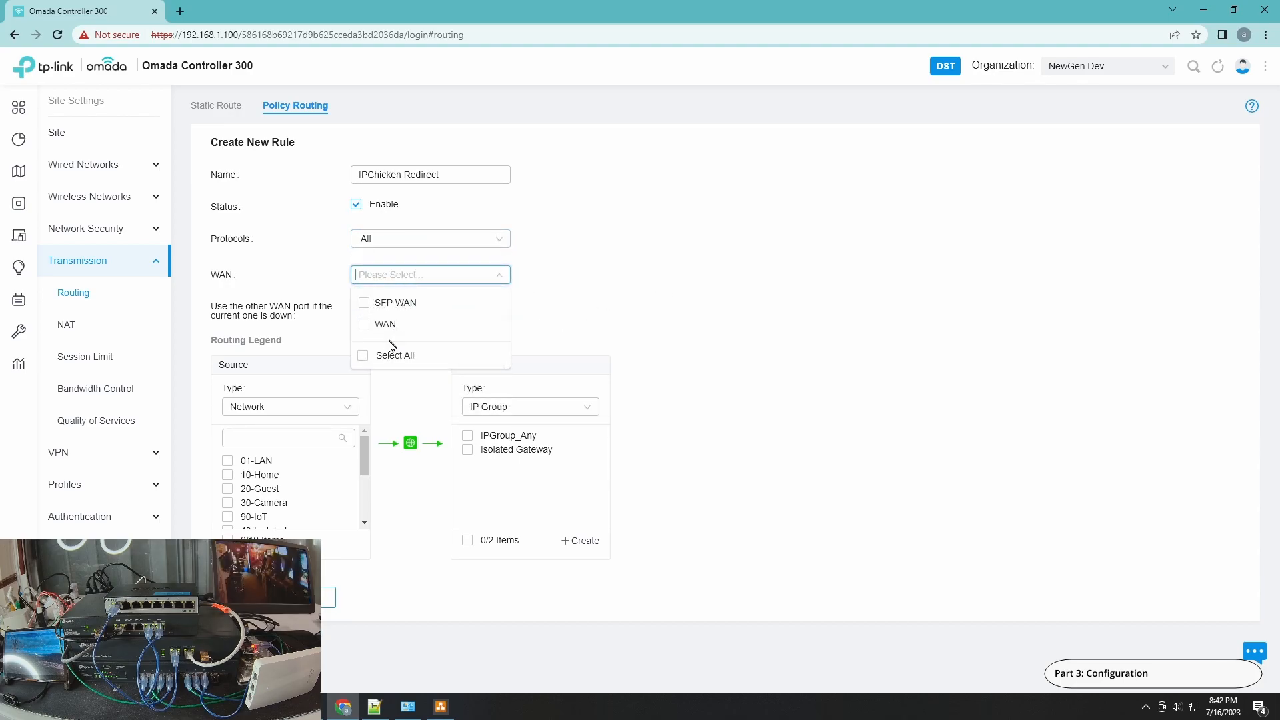
mouse_move(478, 330)
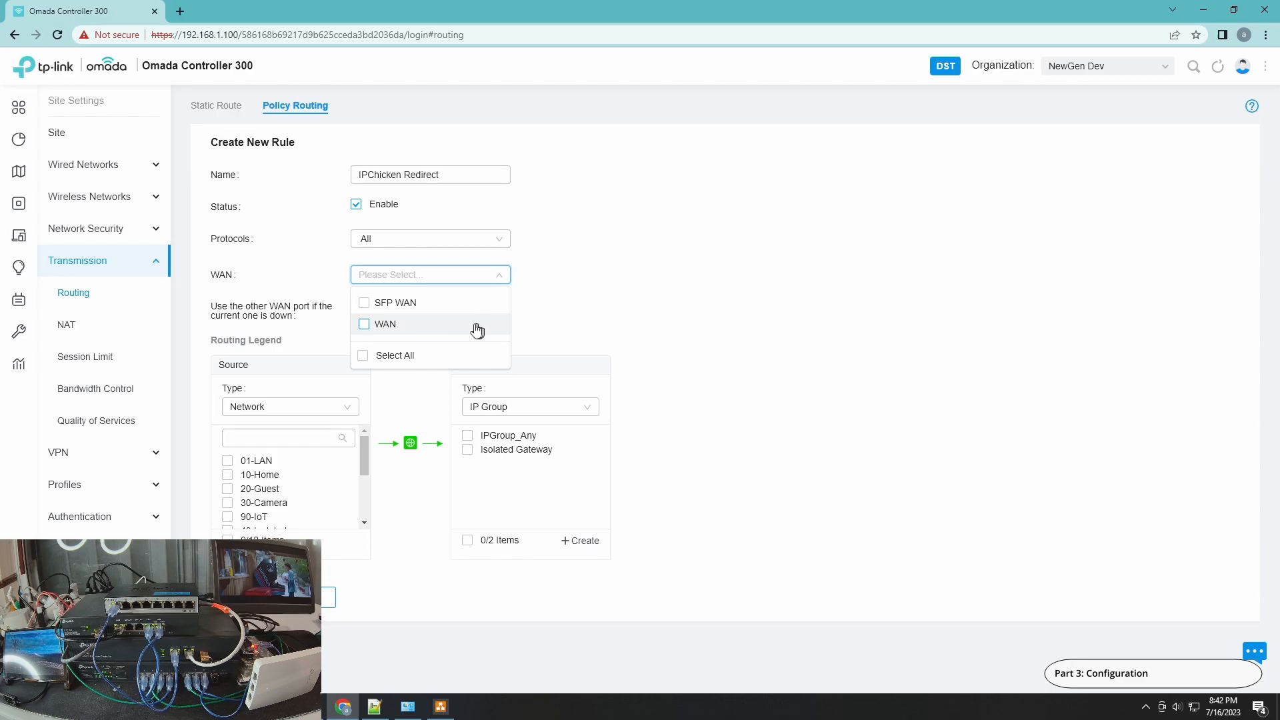
mouse_move(448, 335)
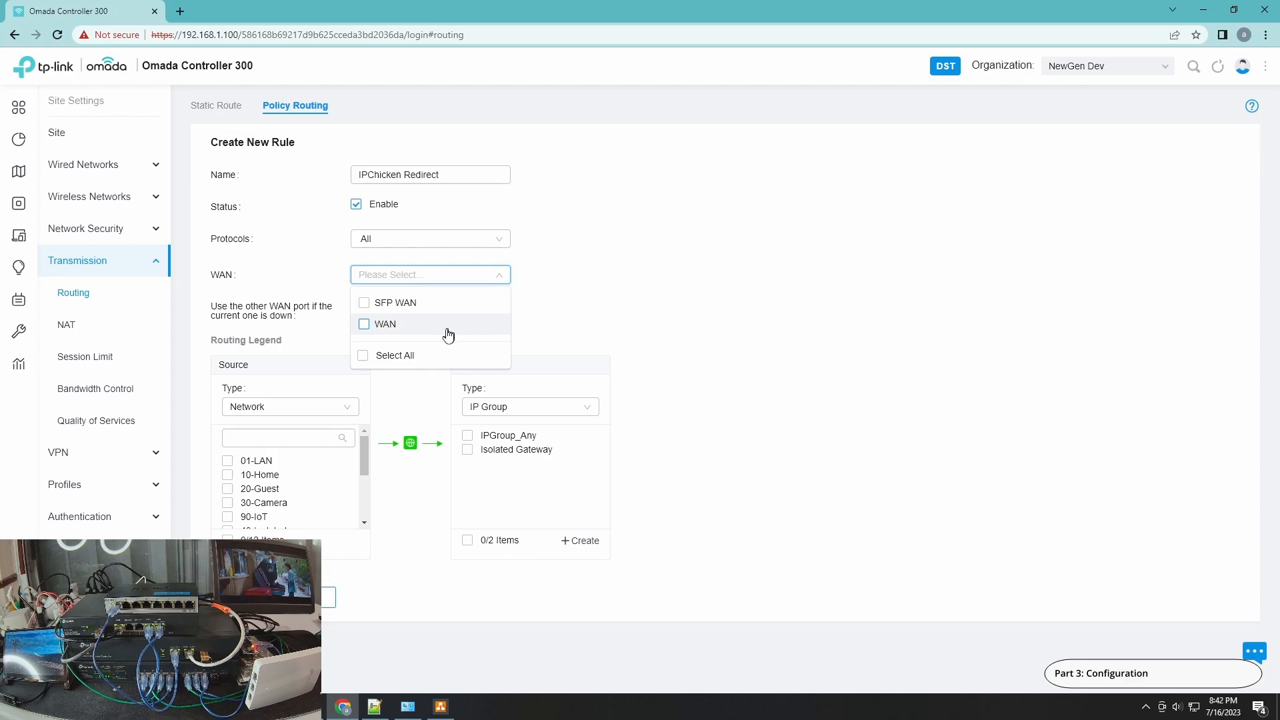
mouse_move(449, 337)
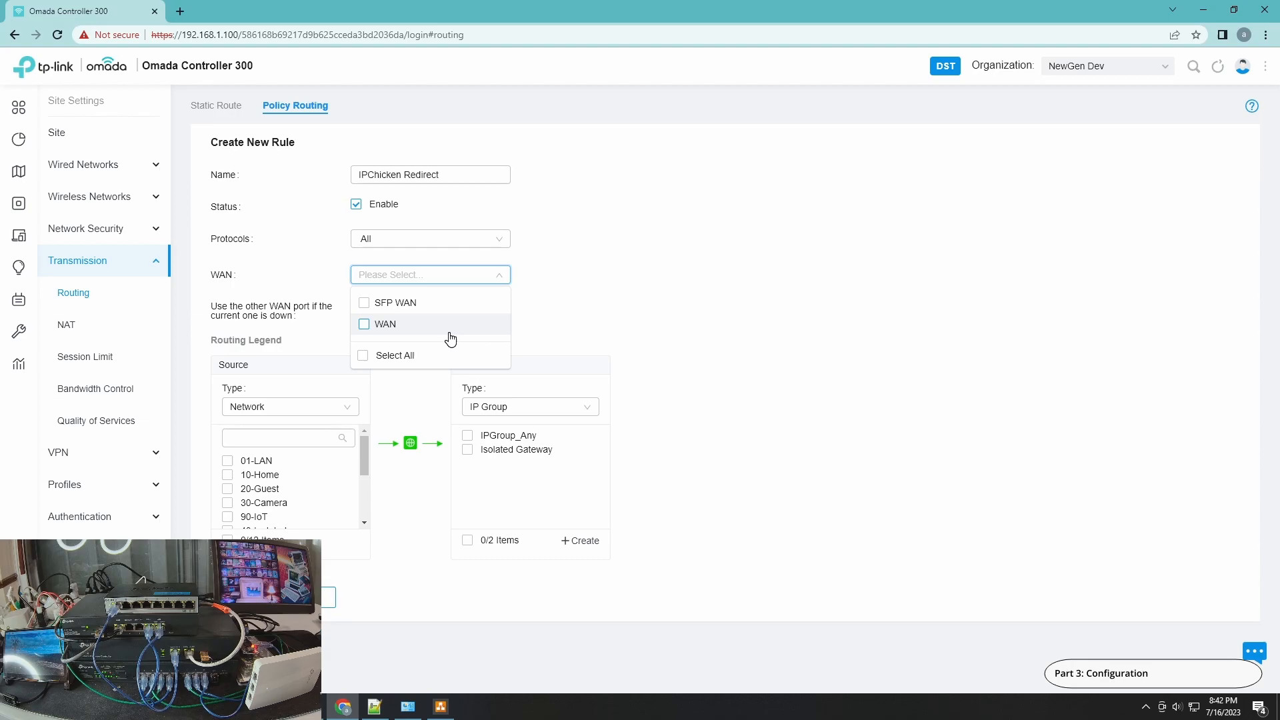
mouse_move(402, 340)
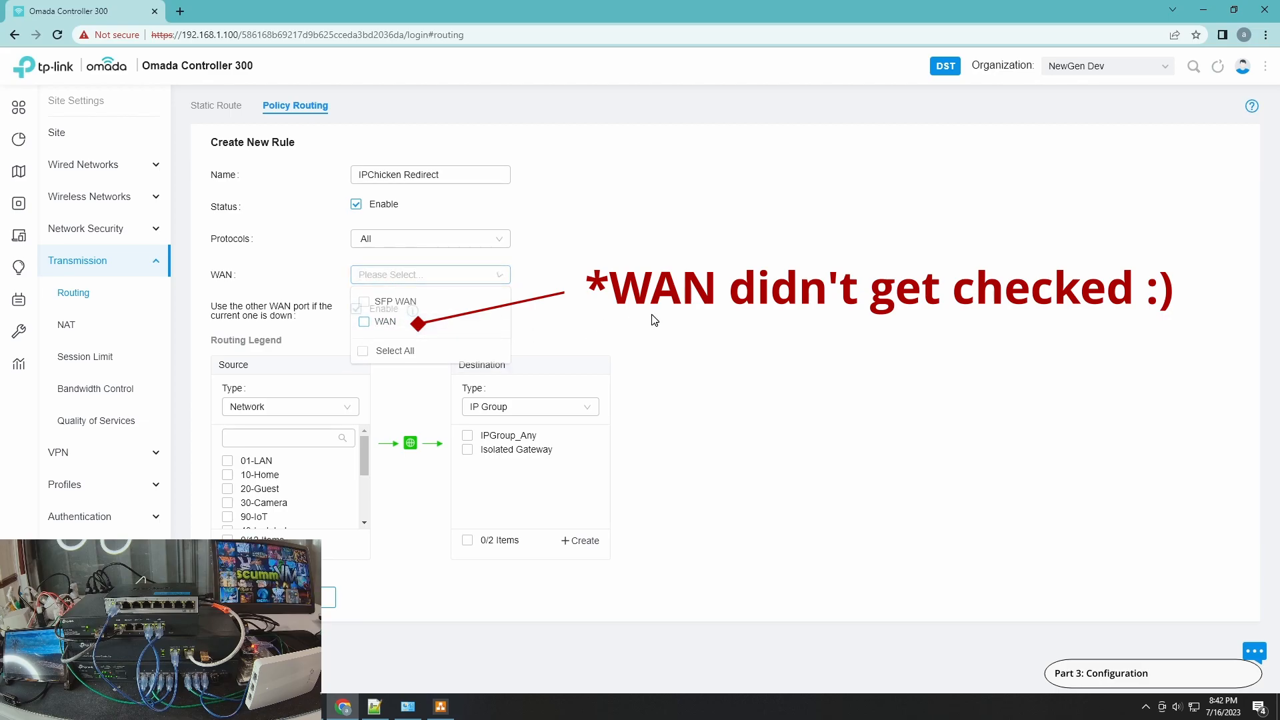
left_click(529, 254)
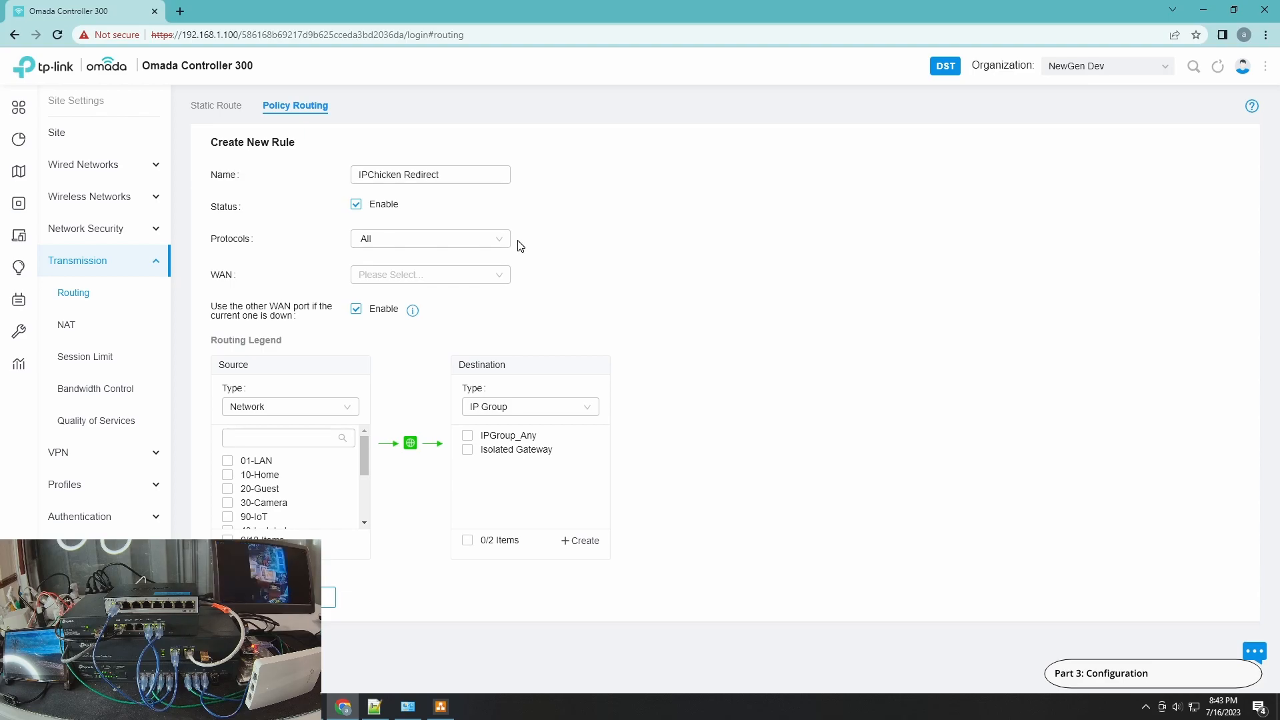
left_click(356, 202)
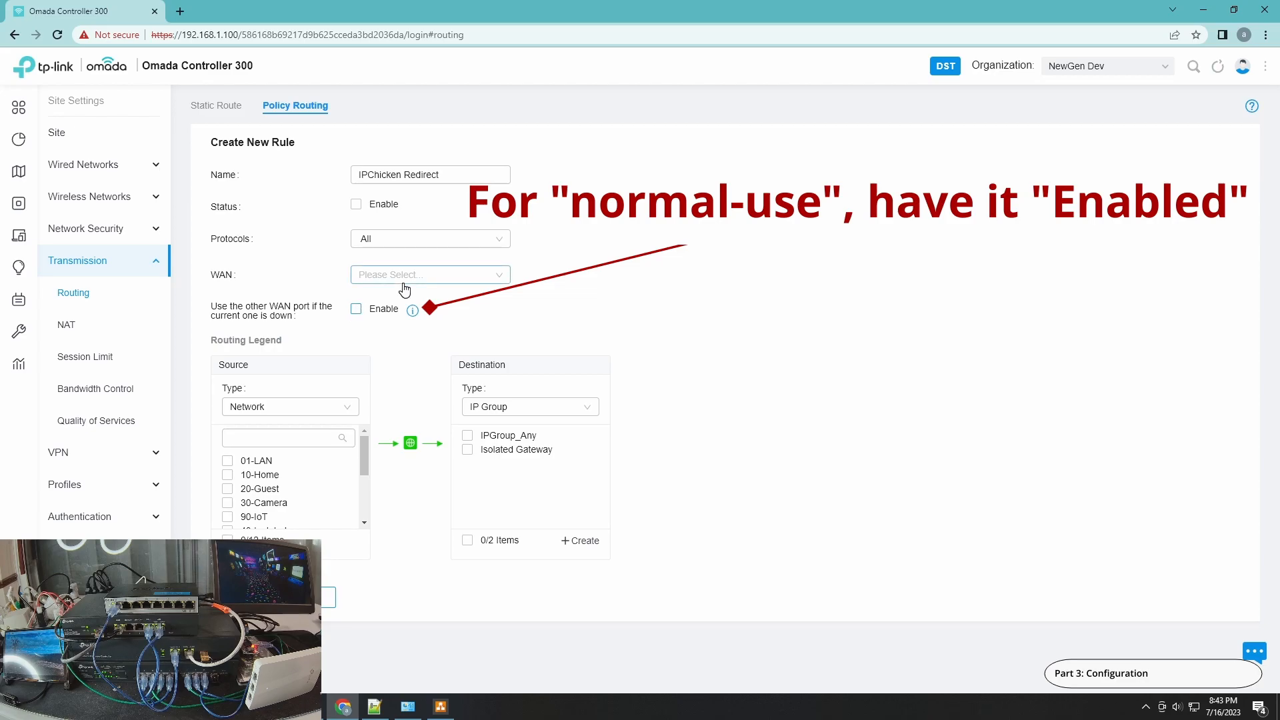
left_click(428, 275)
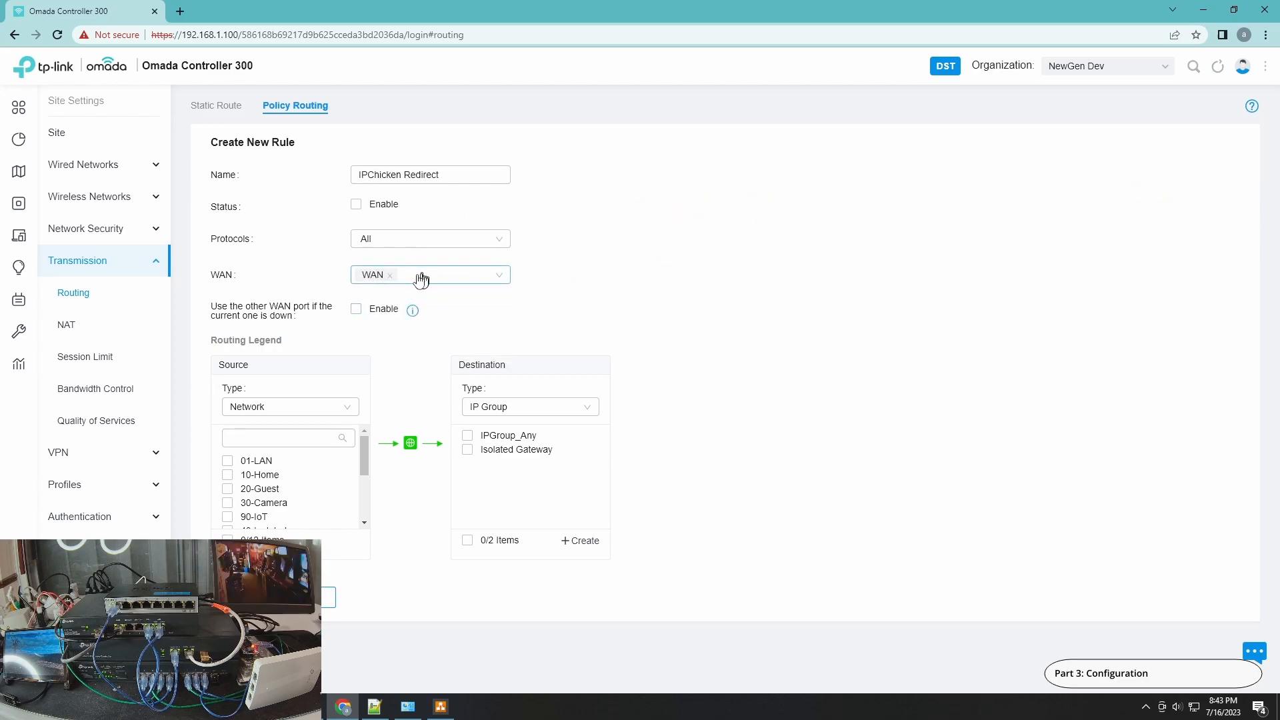
mouse_move(450, 312)
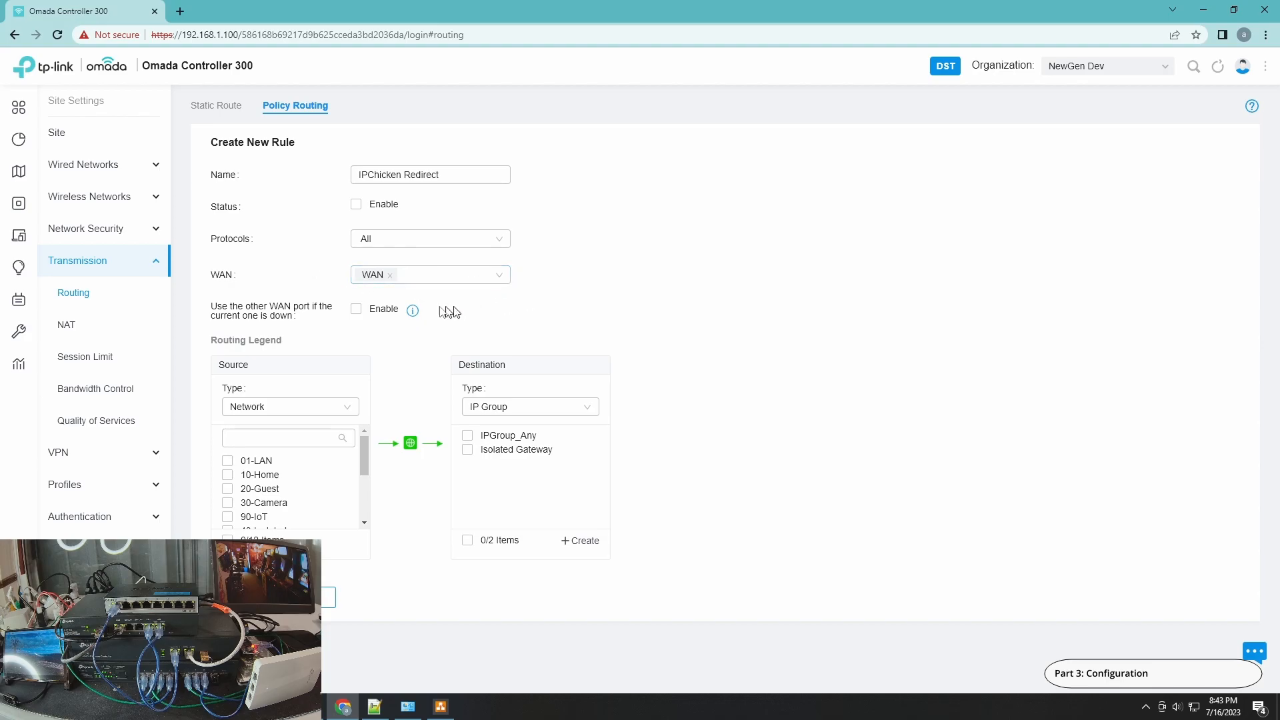
mouse_move(427, 396)
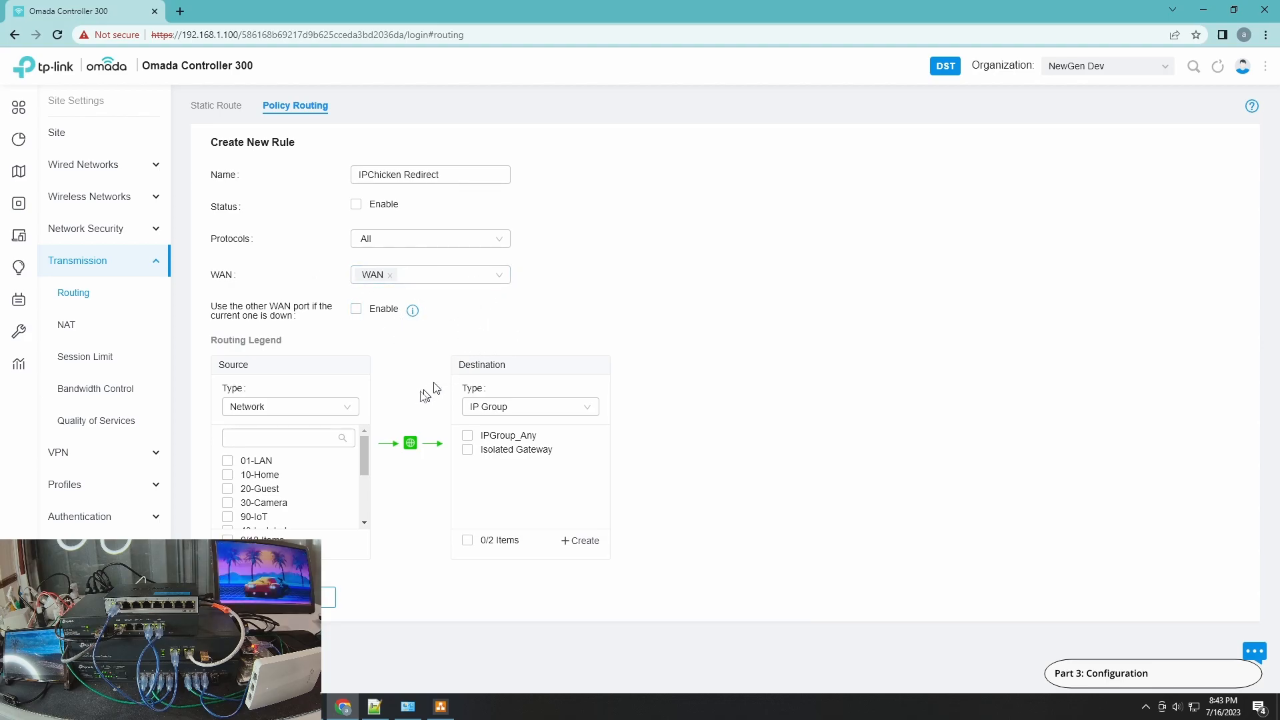
mouse_move(277, 373)
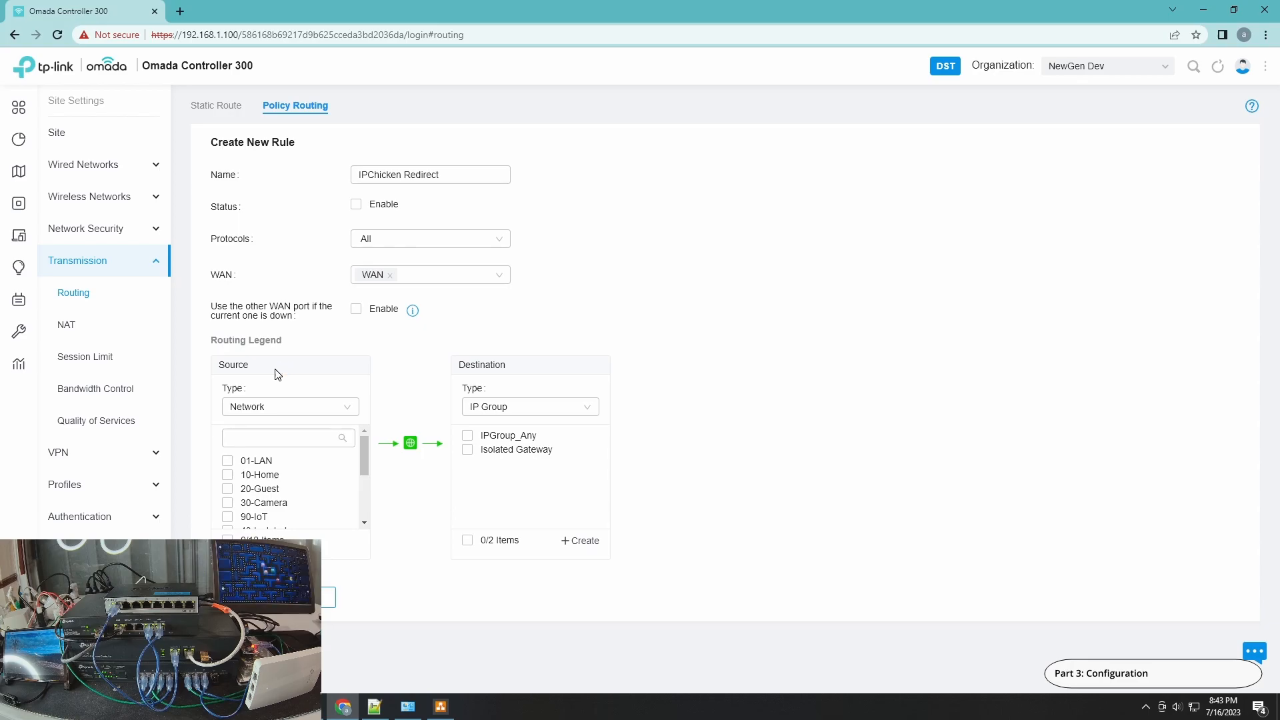
mouse_move(280, 407)
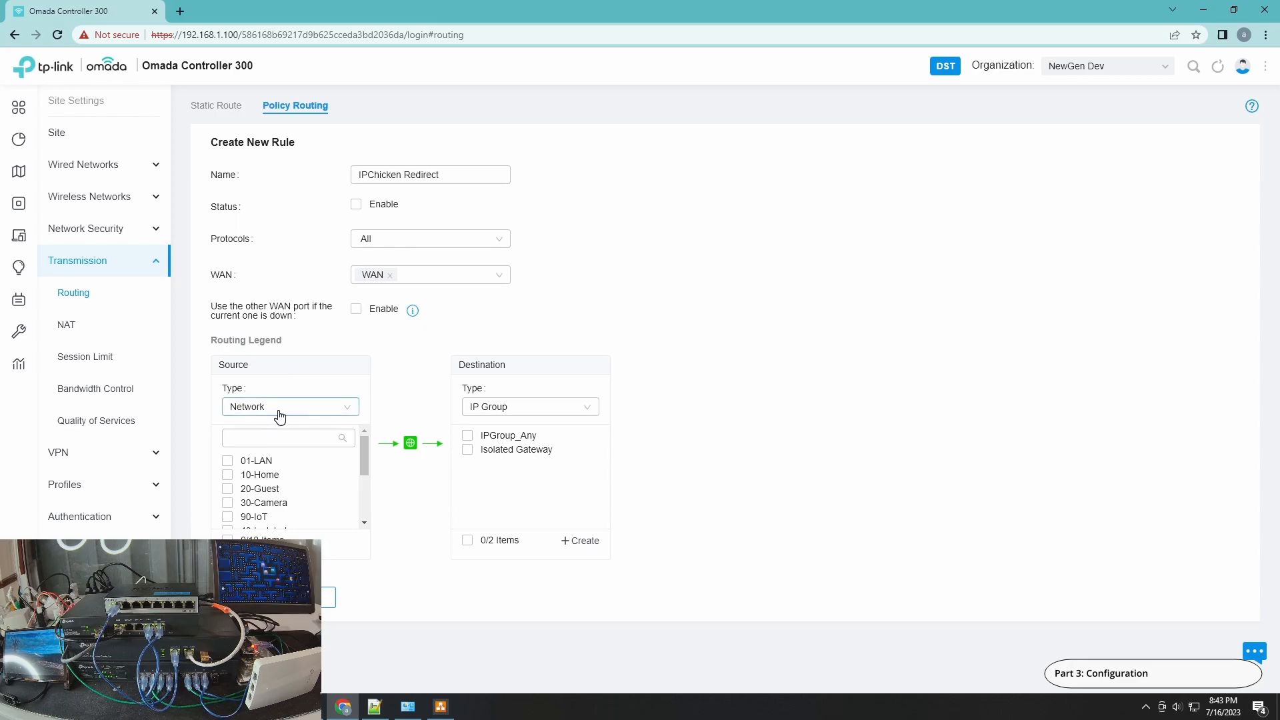
Set both source and destination types to IP Group, with IPGroup_Any as the source.
left_click(289, 405)
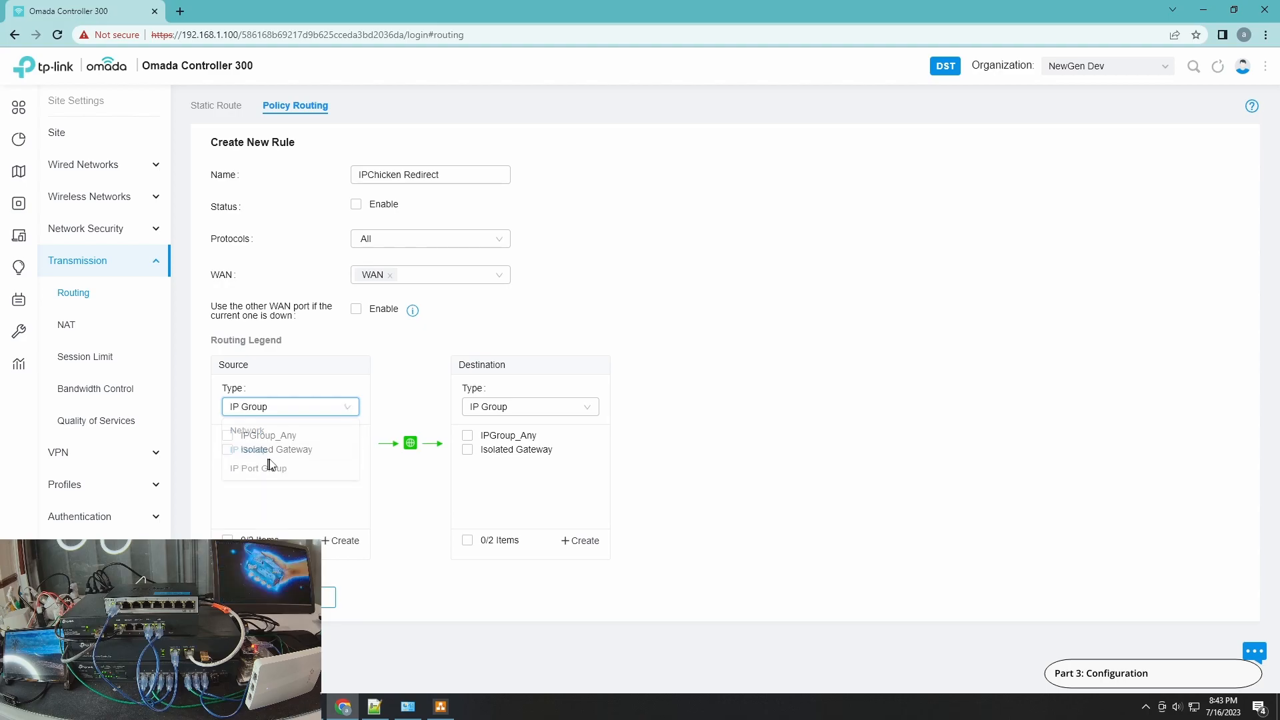
left_click(228, 434)
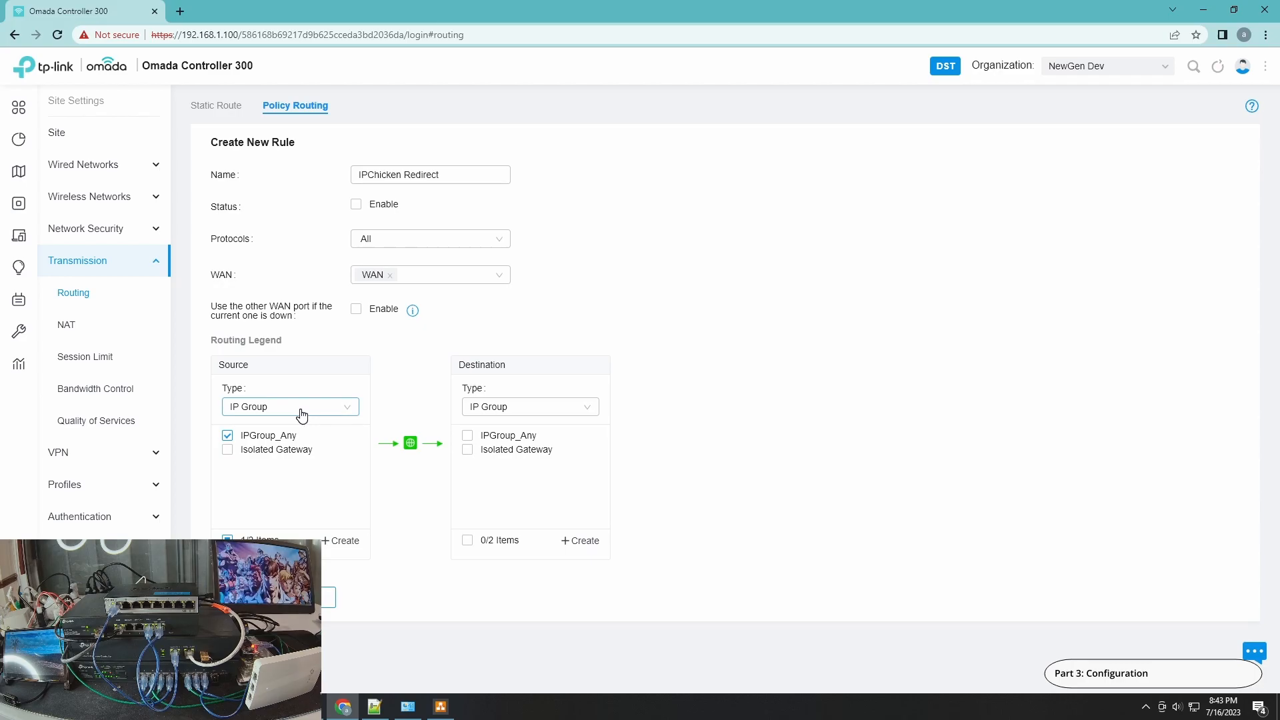
mouse_move(292, 409)
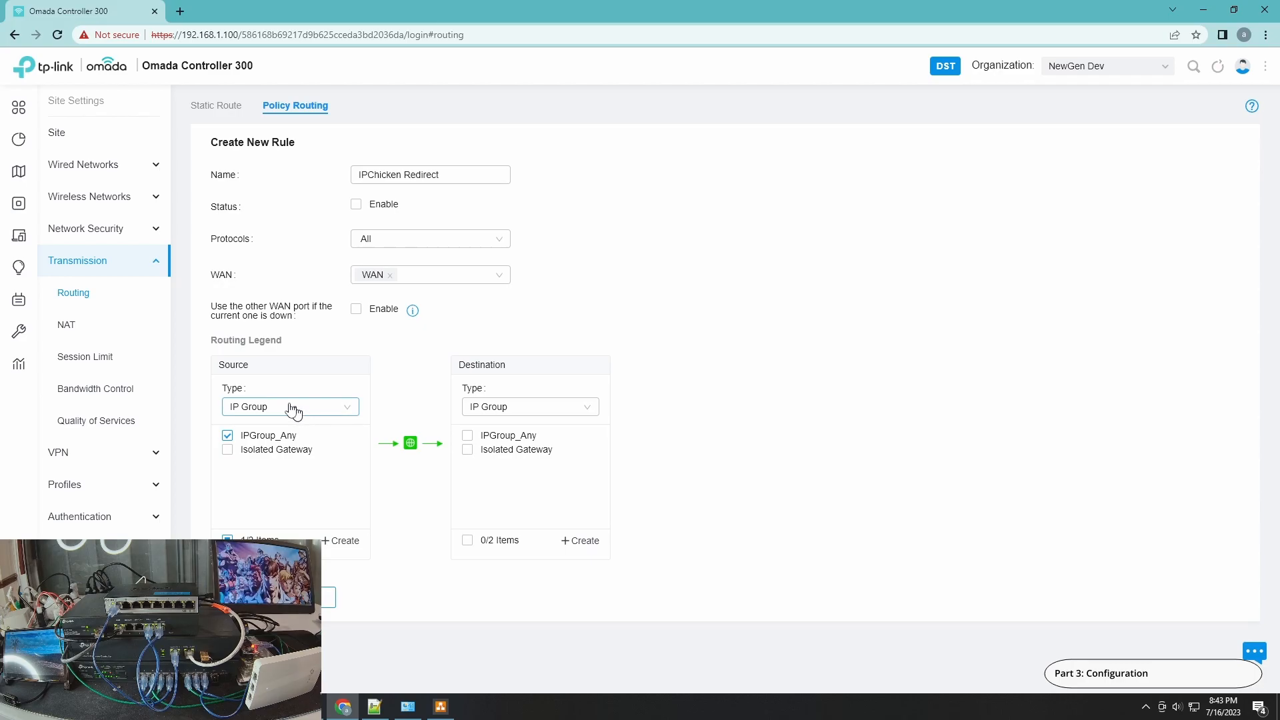
mouse_move(400, 195)
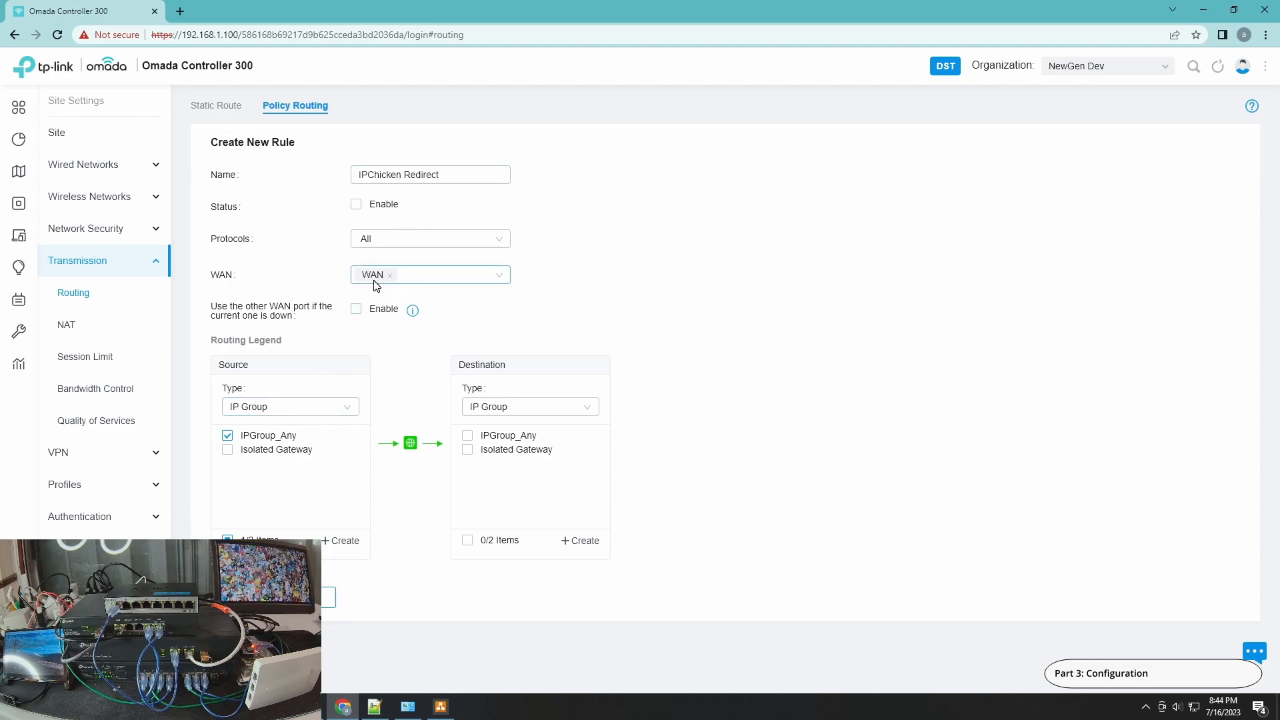
mouse_move(447, 281)
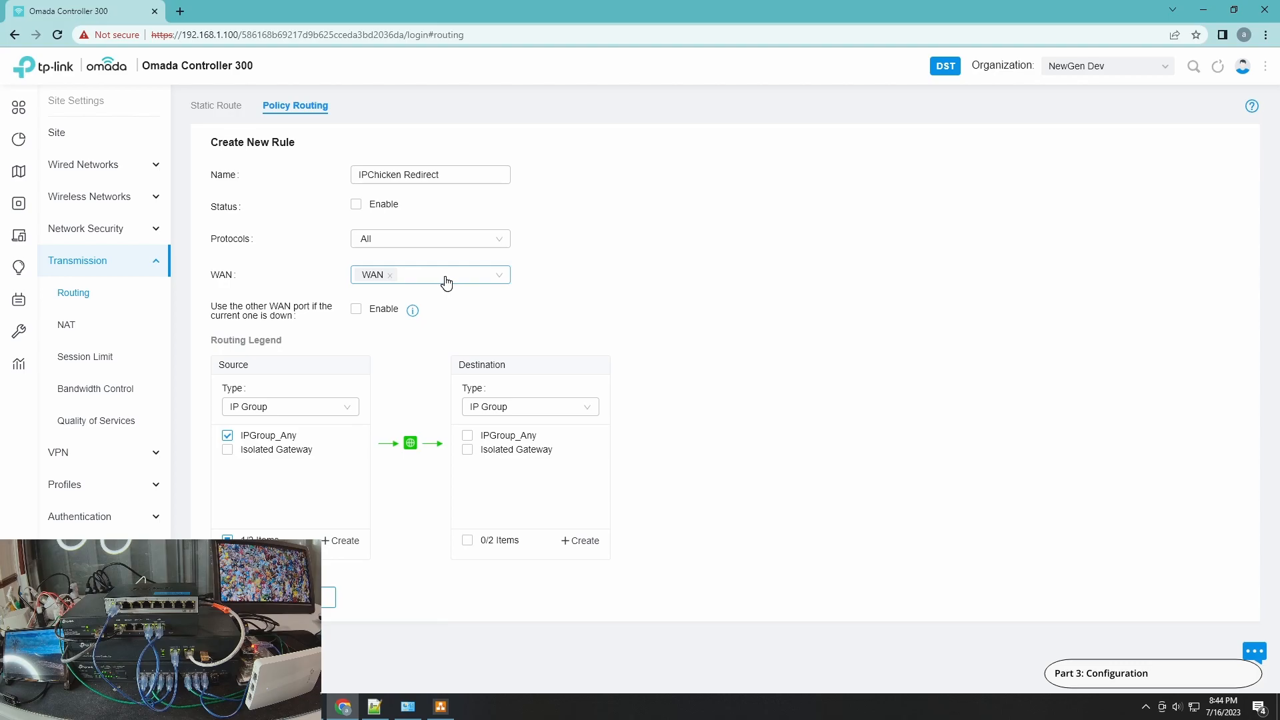
mouse_move(438, 431)
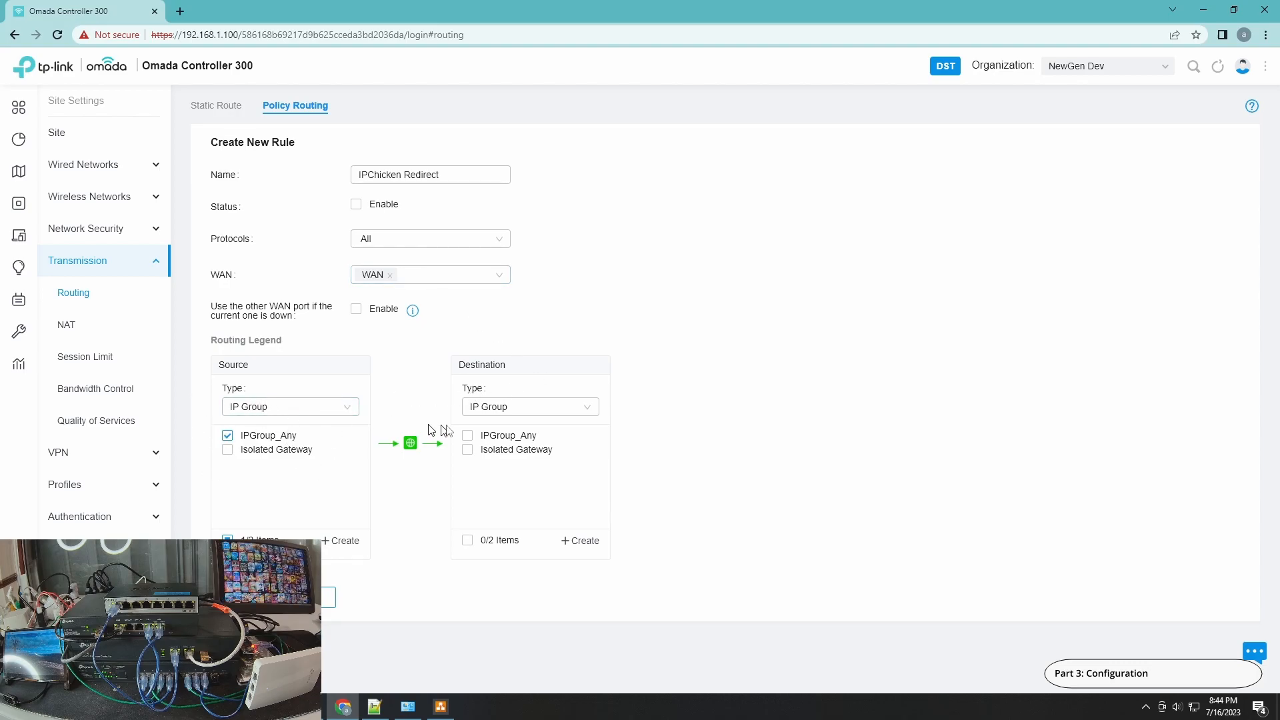
left_click(529, 407)
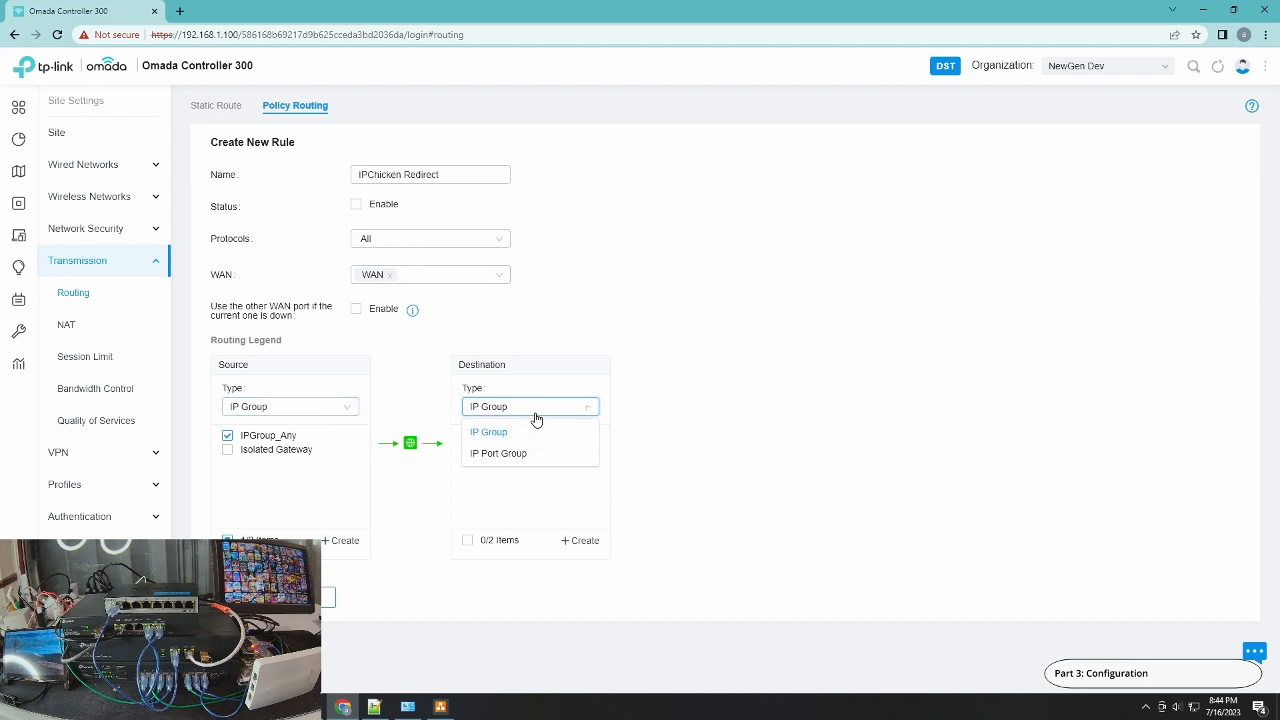
left_click(488, 432)
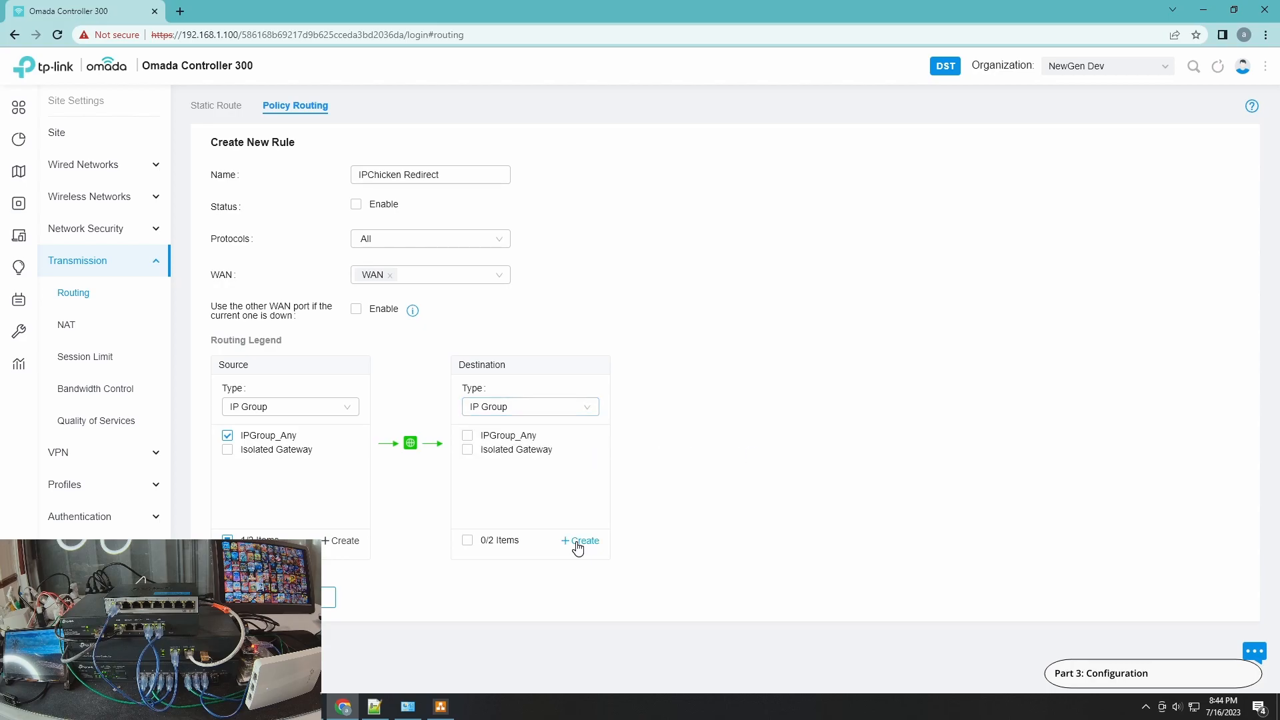
Start a destination IP group named 'IPChicken IP Address' holding 104.26.9.109/24.
left_click(580, 540)
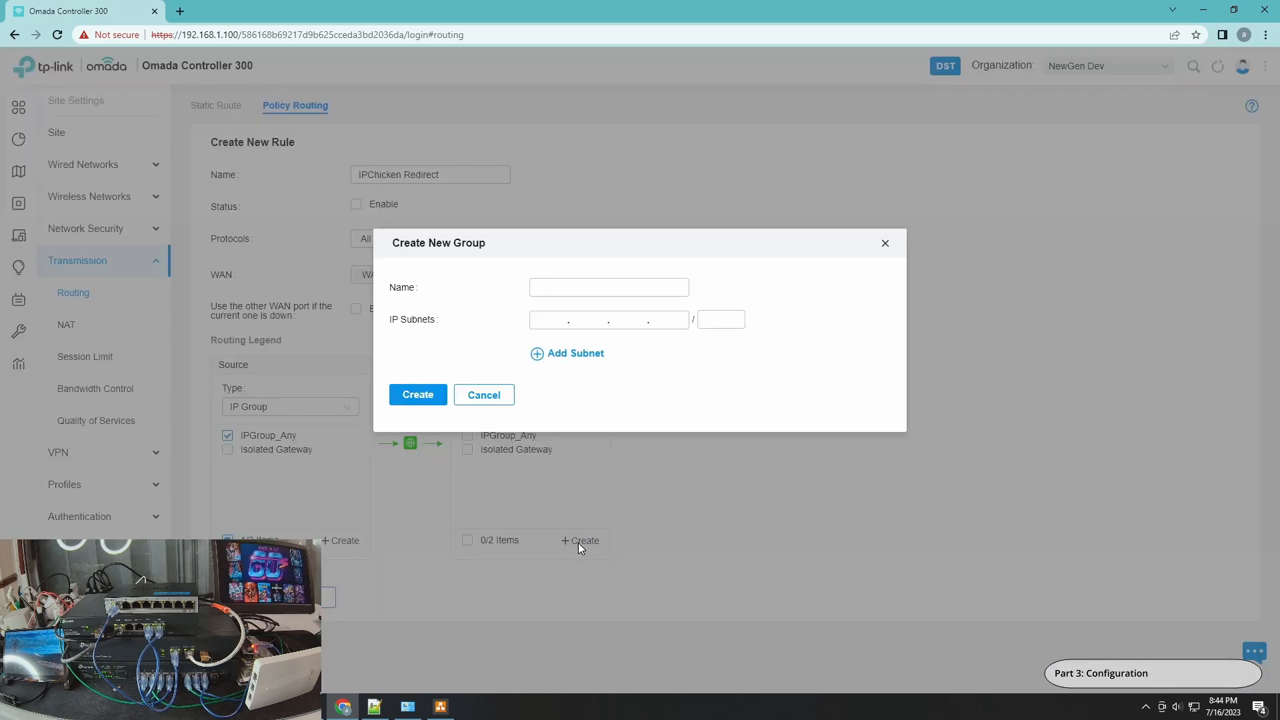
left_click(608, 287)
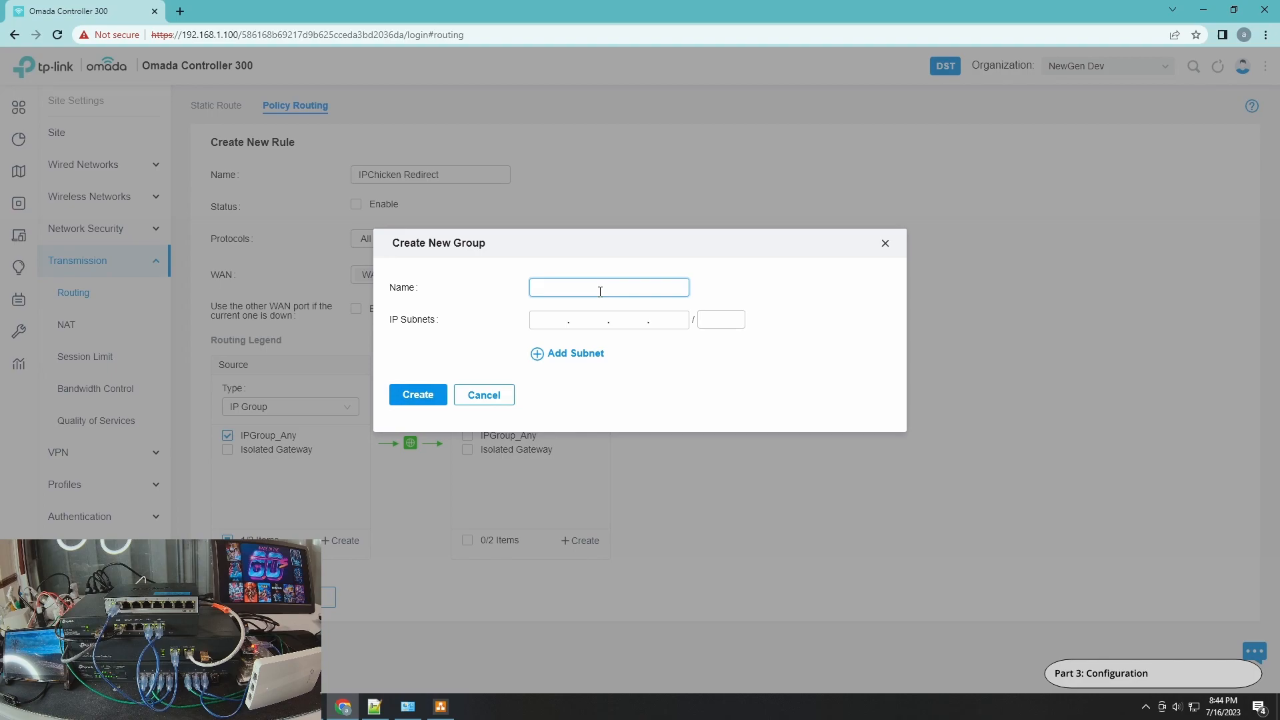
type("IPChicken")
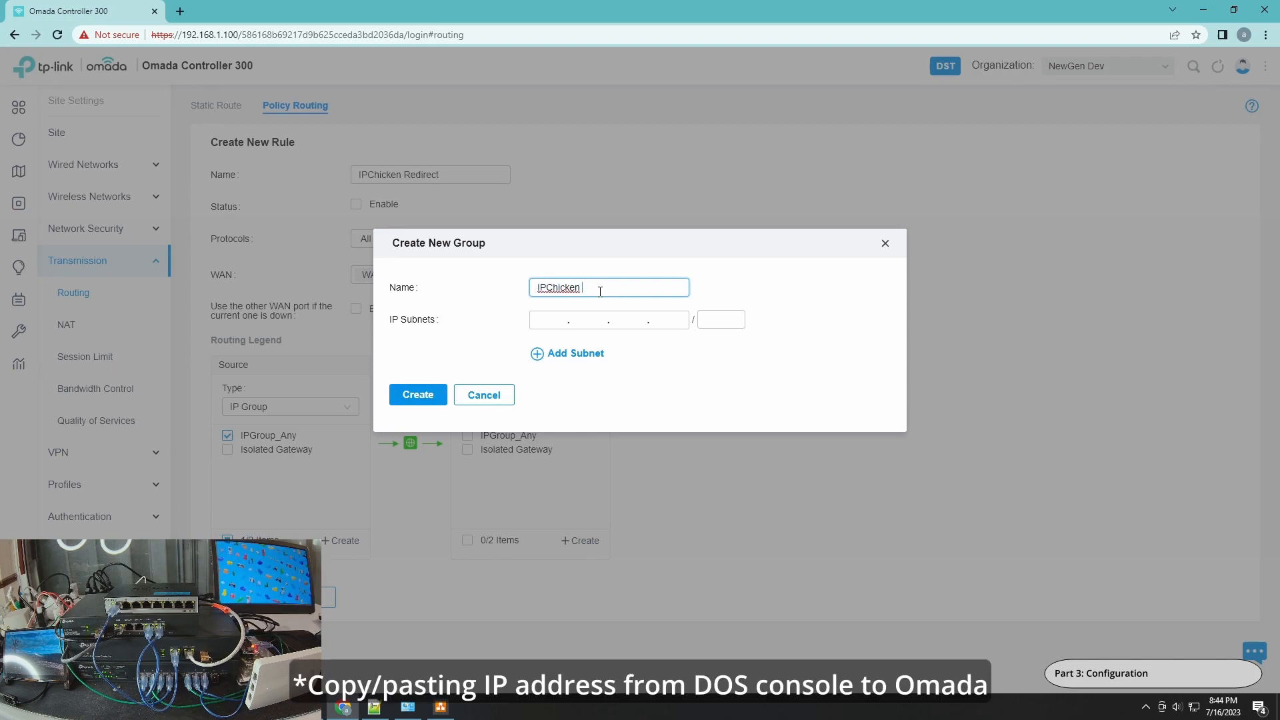
type("IP Address")
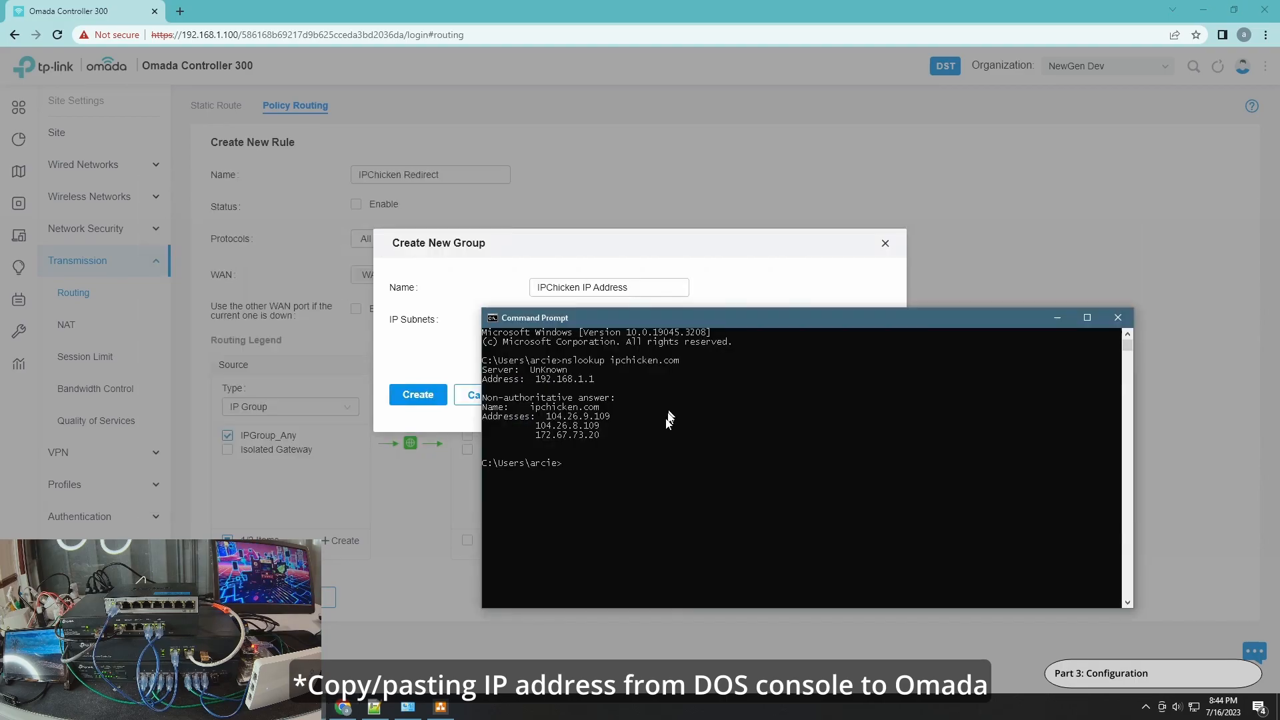
mouse_move(549, 418)
type("24")
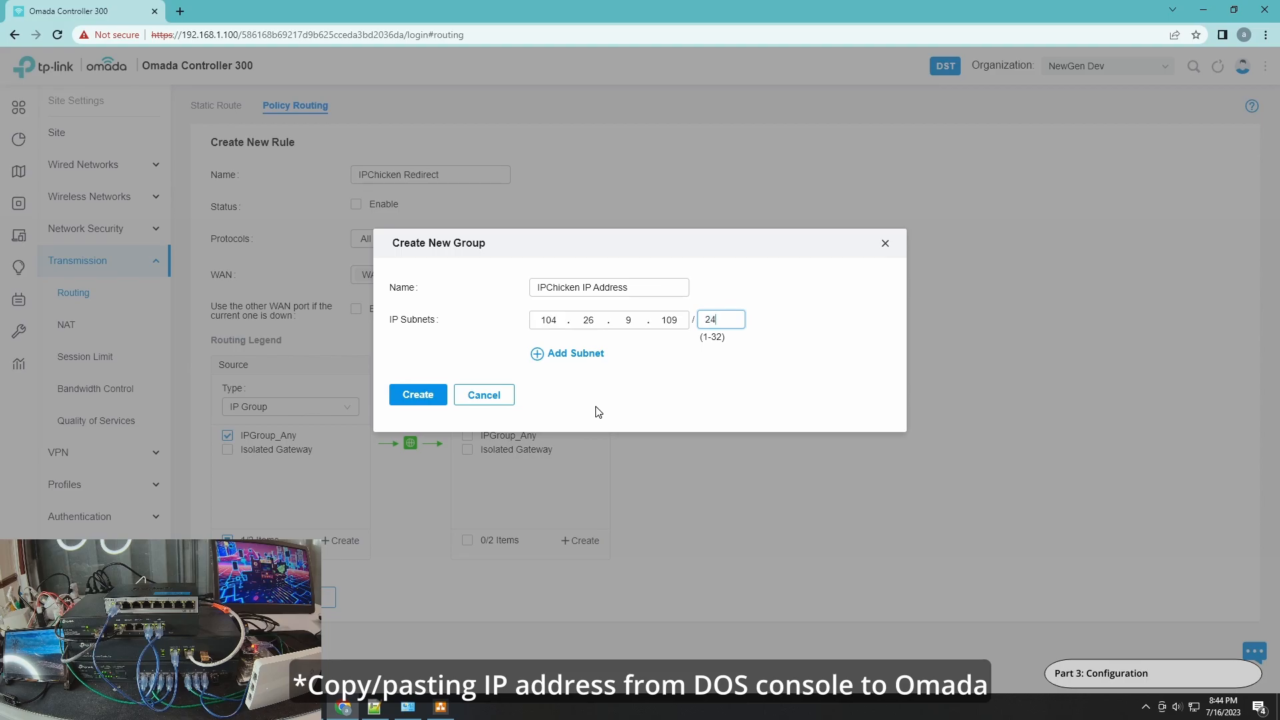
mouse_move(558, 353)
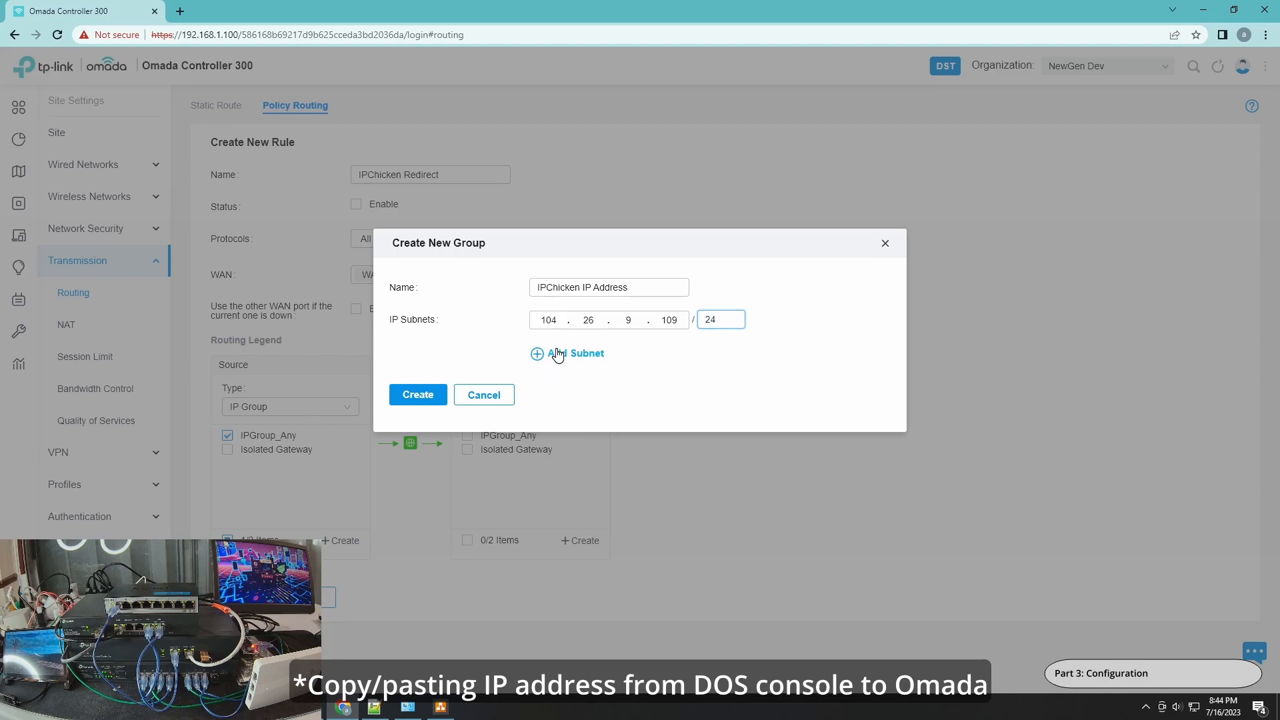
left_click(373, 707)
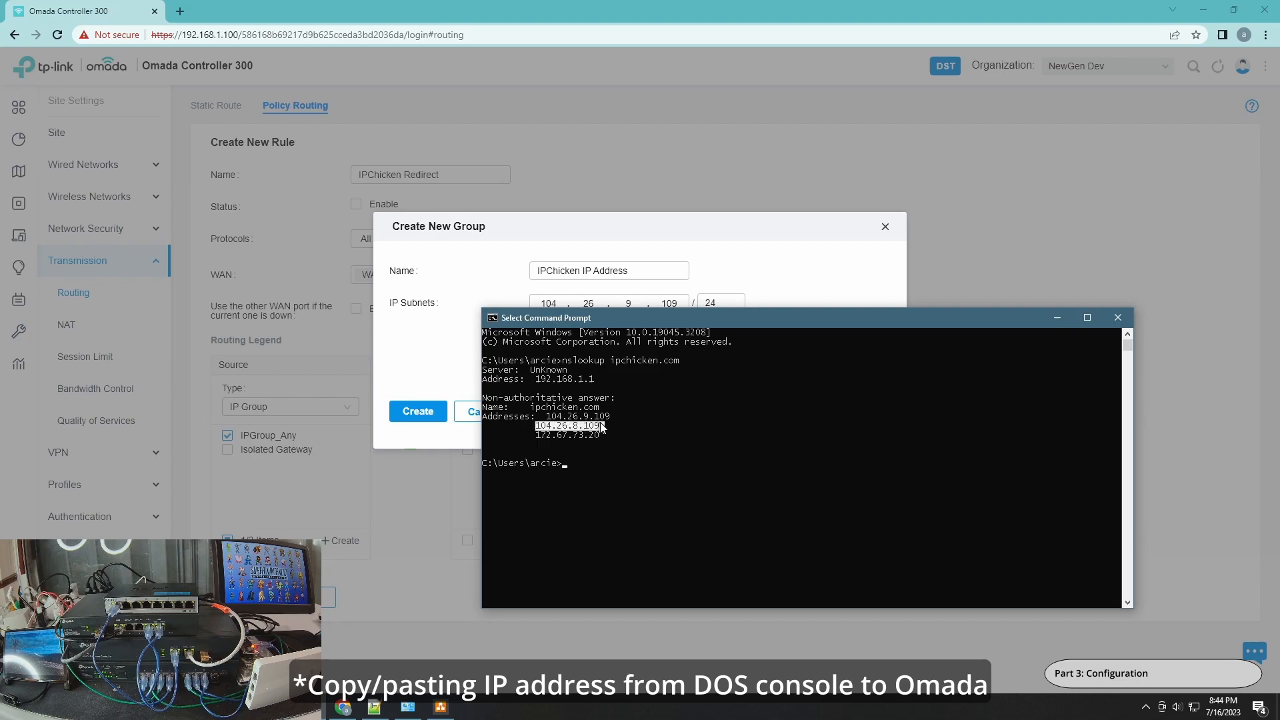
mouse_move(715, 432)
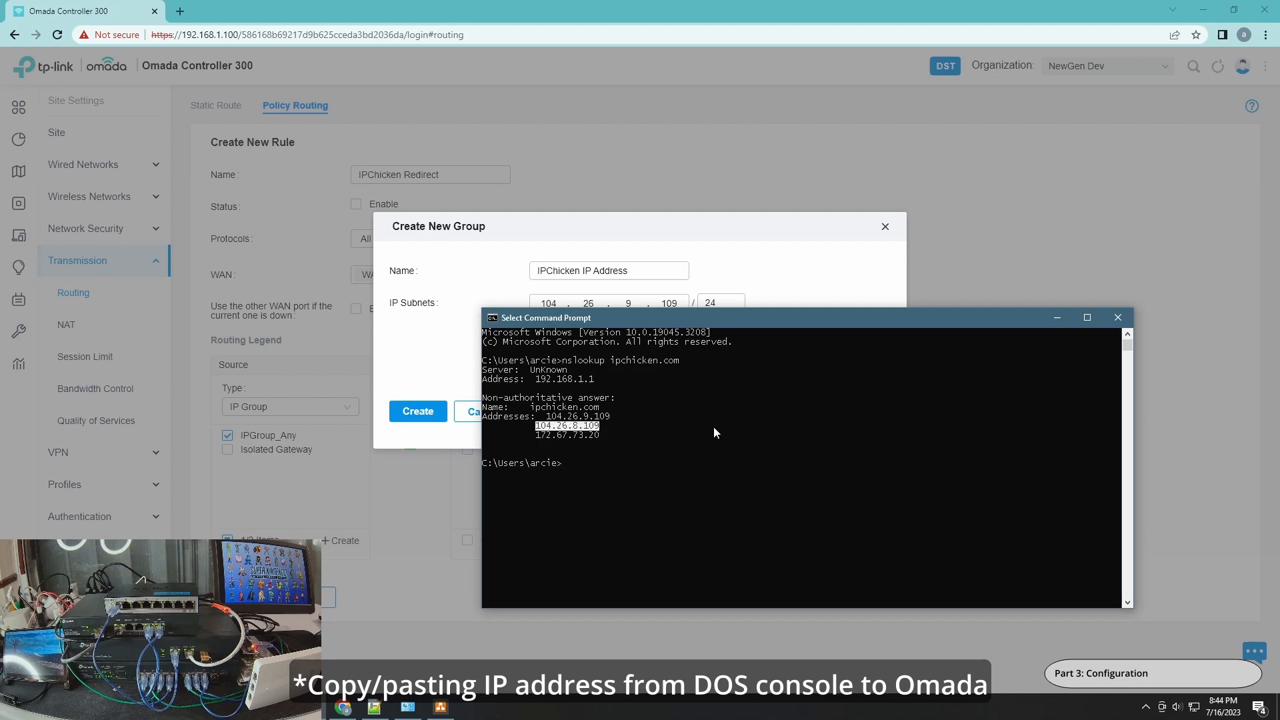
Add subnets 104.26.8.109/24 and 172.67.73.20/24 to the group.
left_click(566, 369)
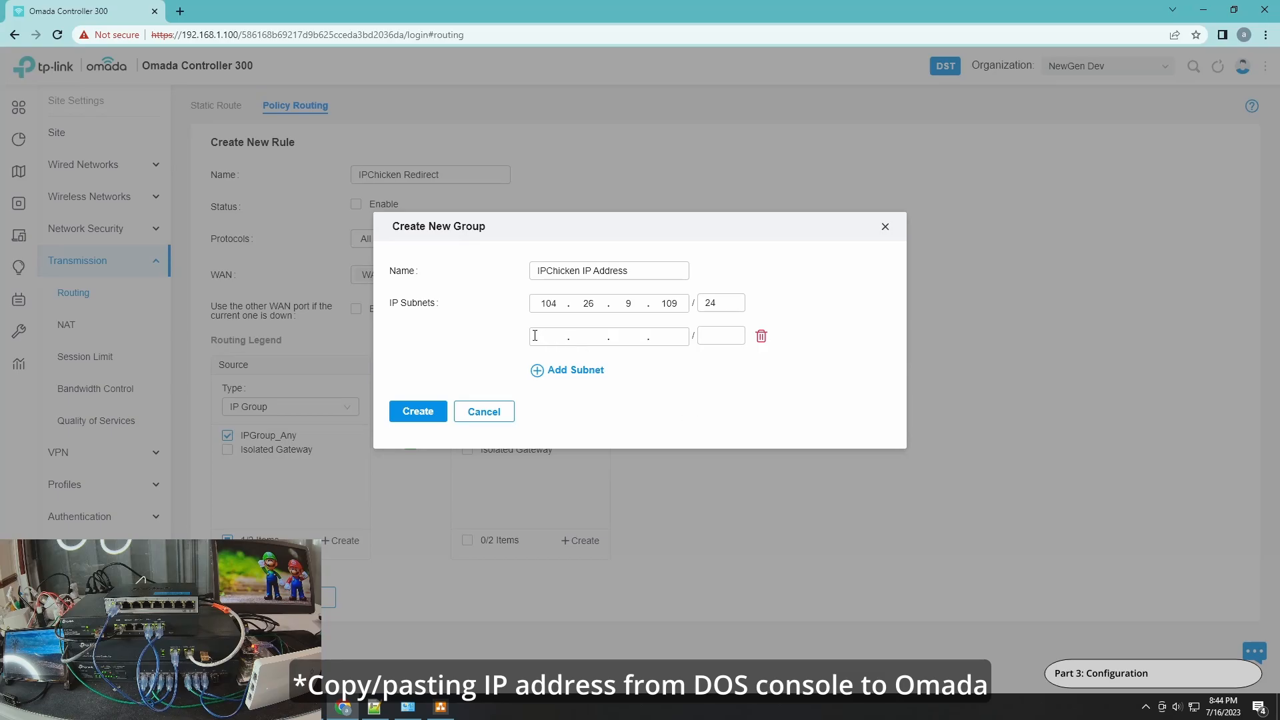
type("104.26.8.109")
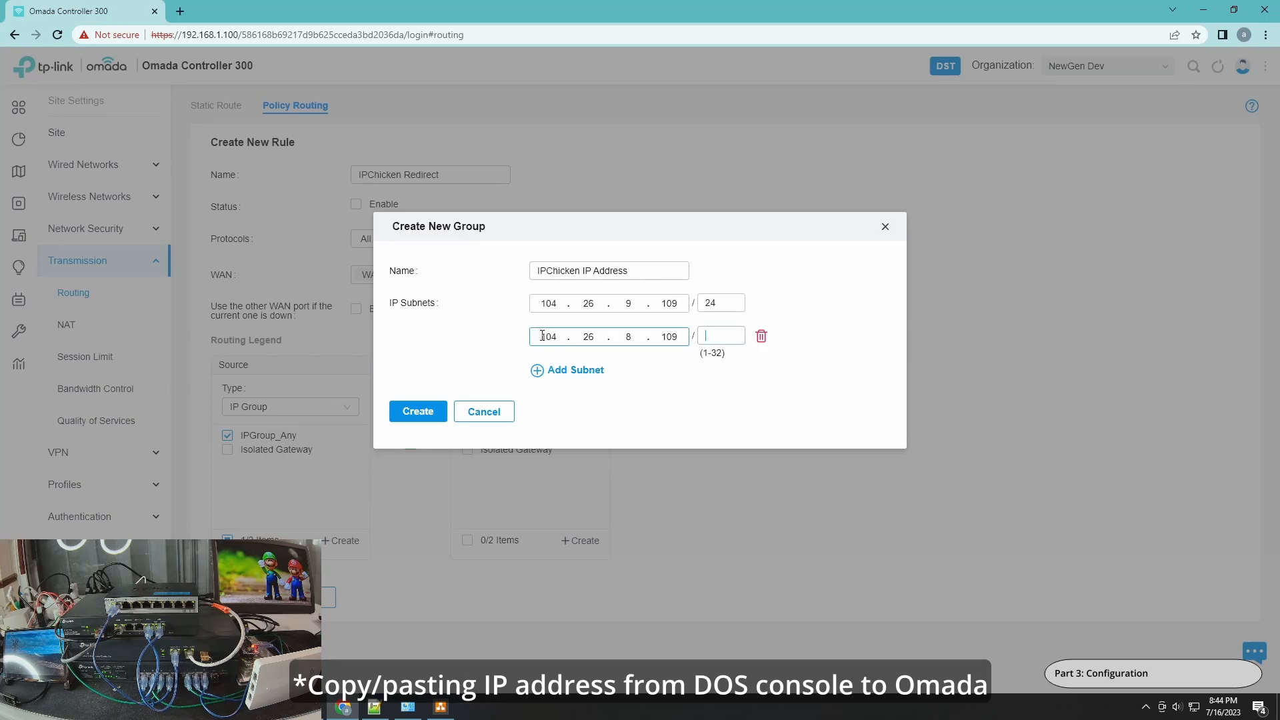
type("24")
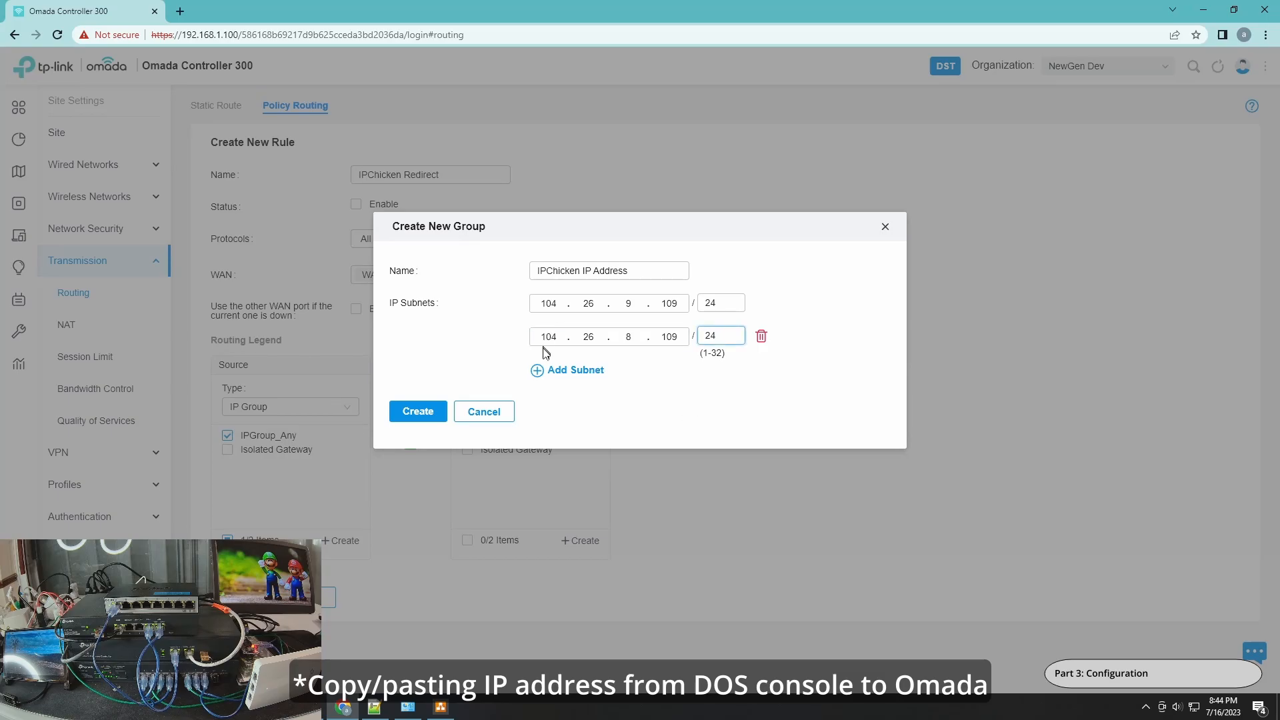
left_click(567, 369)
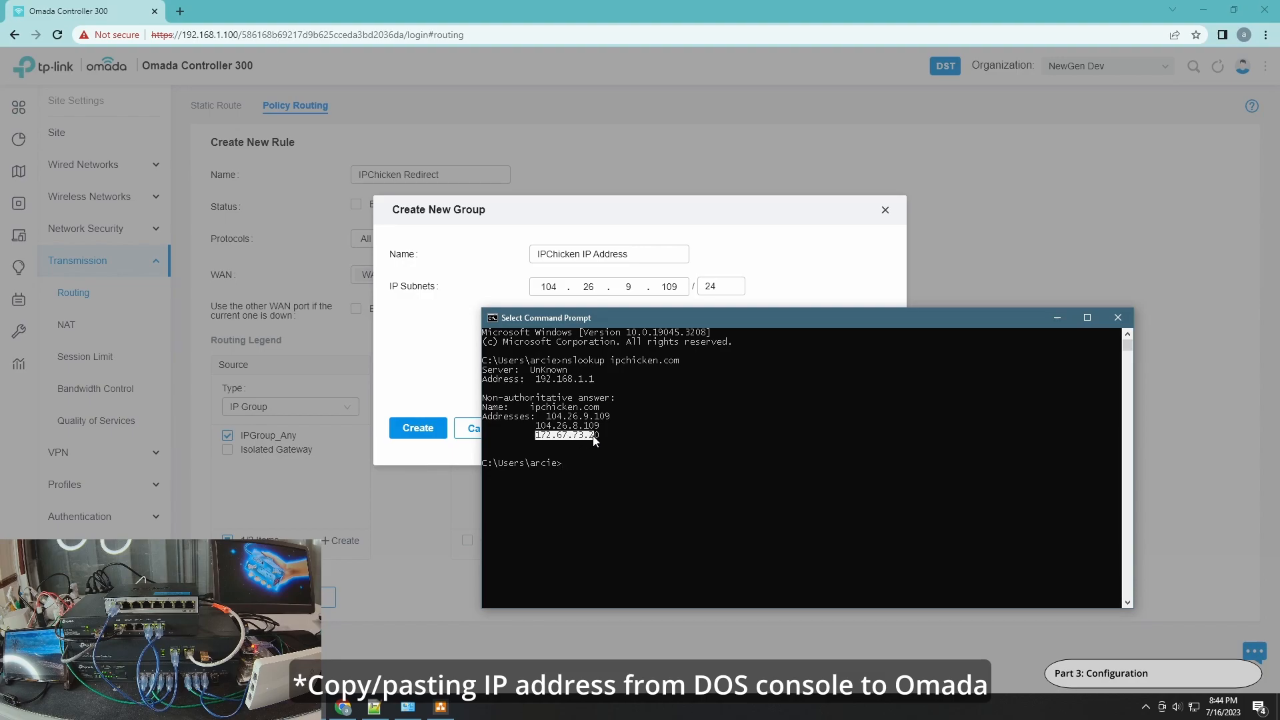
mouse_move(578, 378)
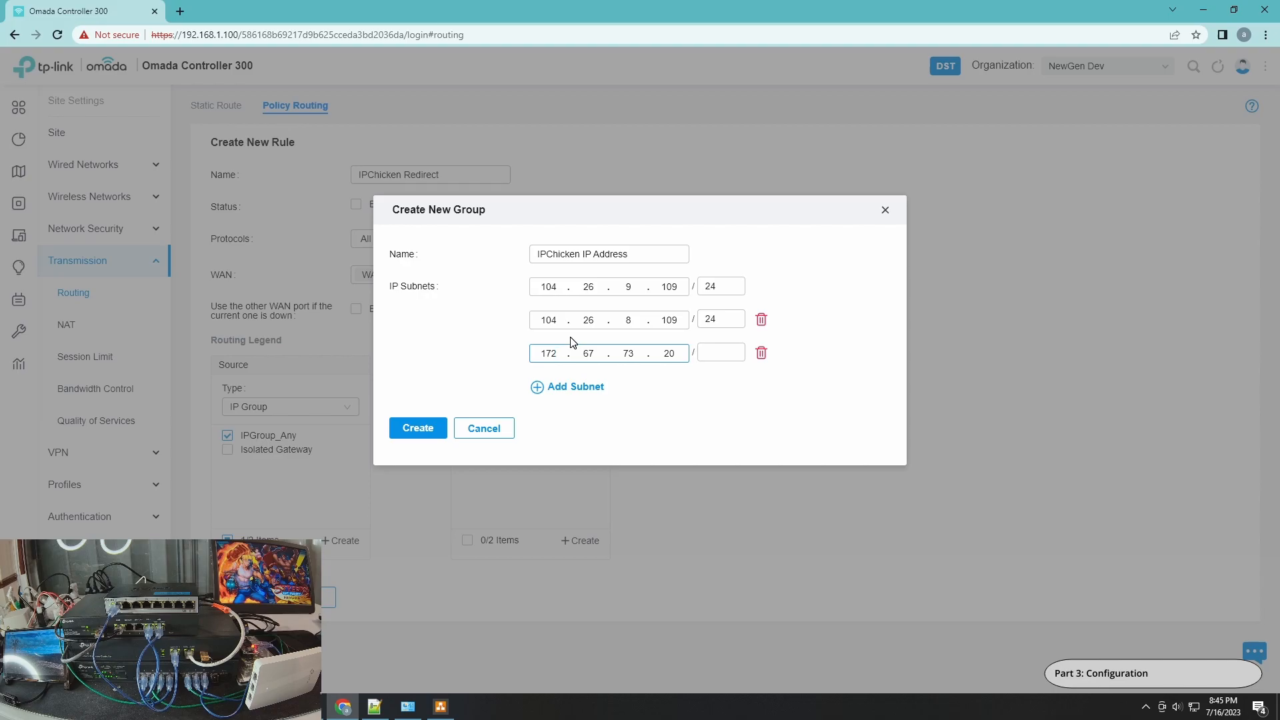
mouse_move(512, 285)
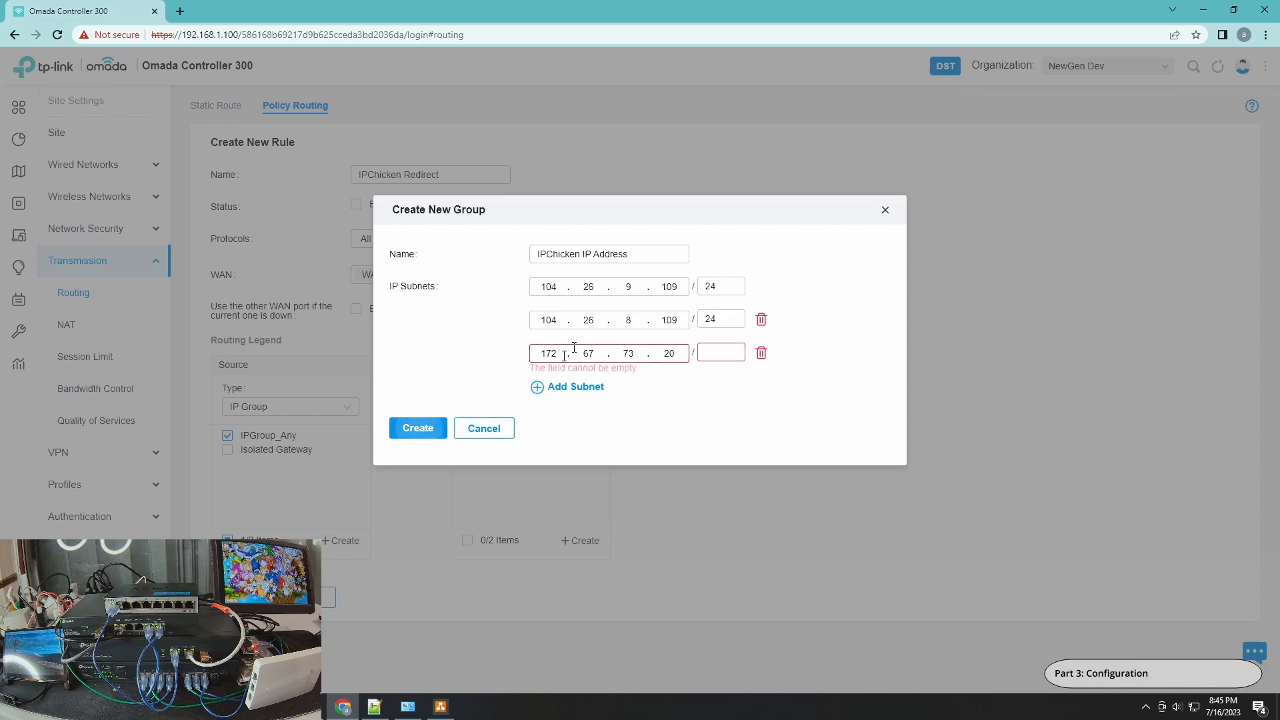
left_click(720, 352)
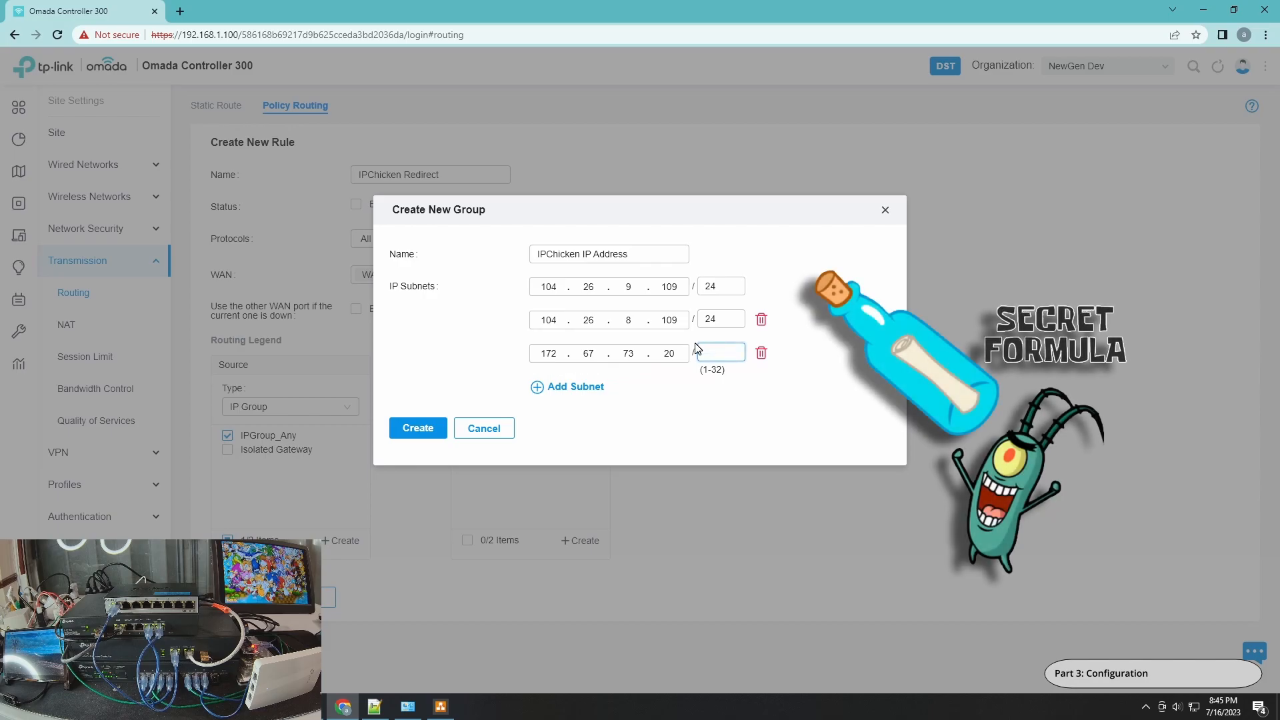
type("24")
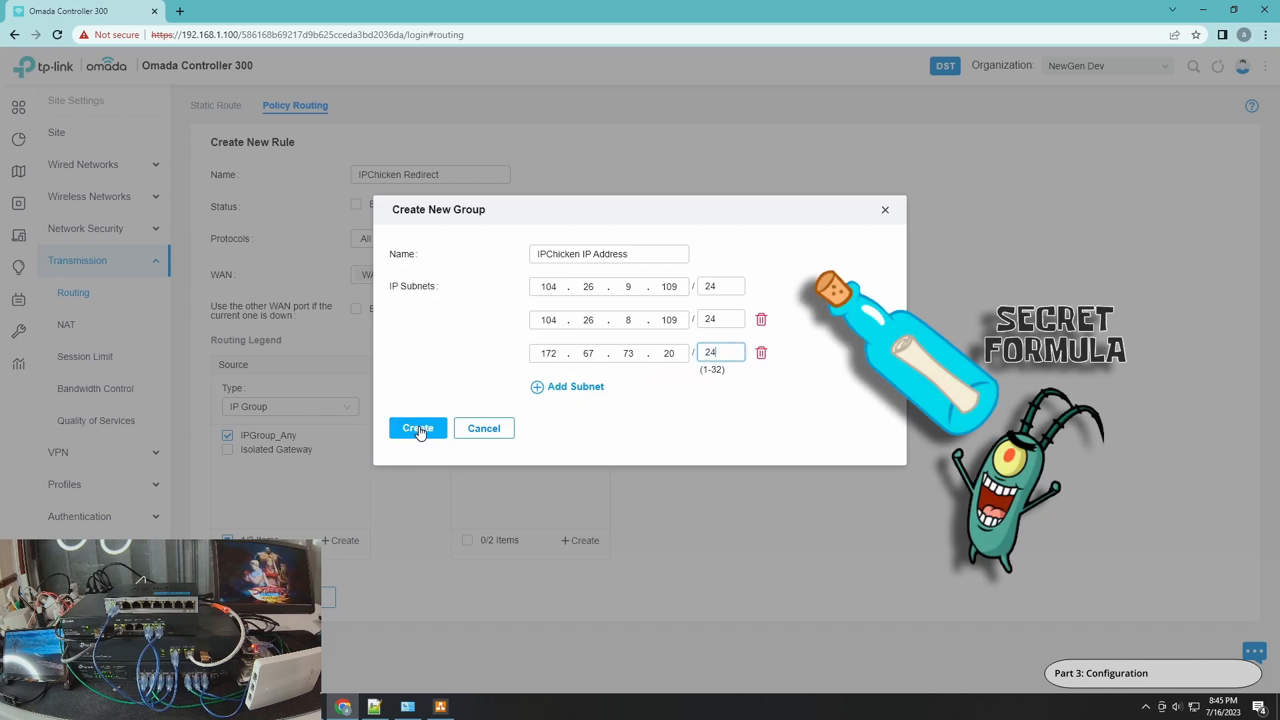
Create the IPChicken IP Address group and select it as the rule's destination.
left_click(418, 428)
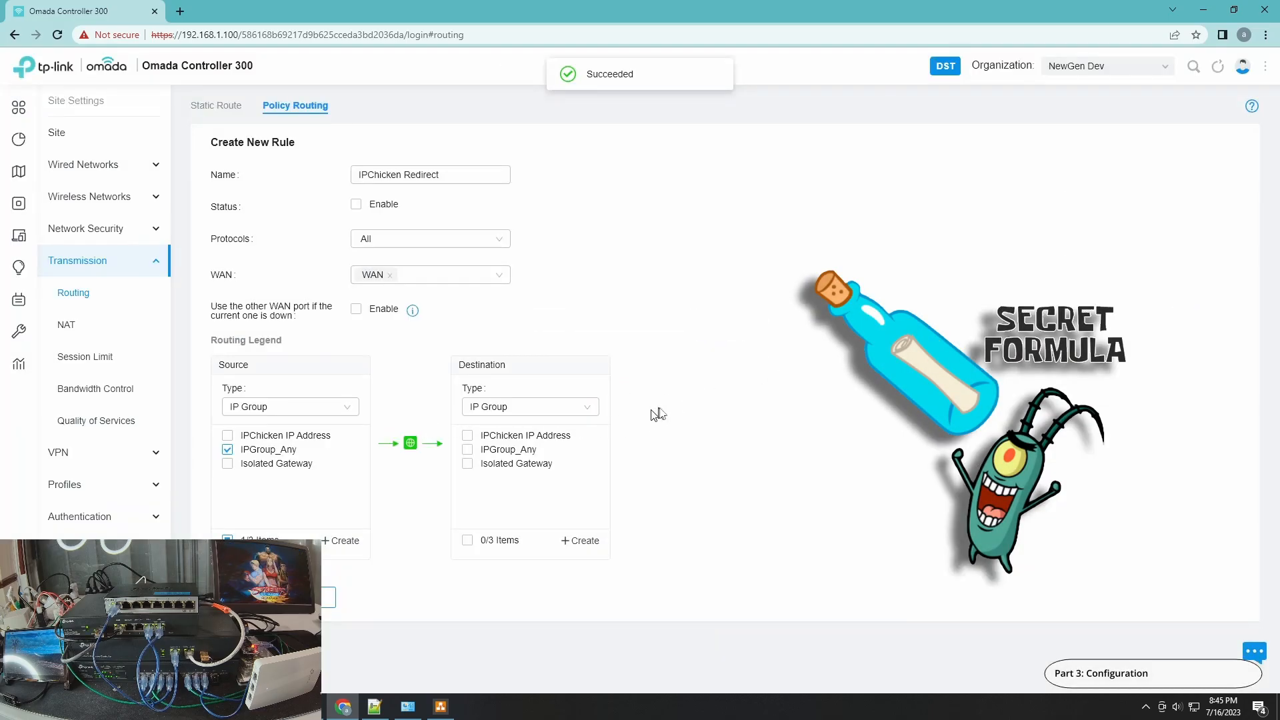
mouse_move(469, 449)
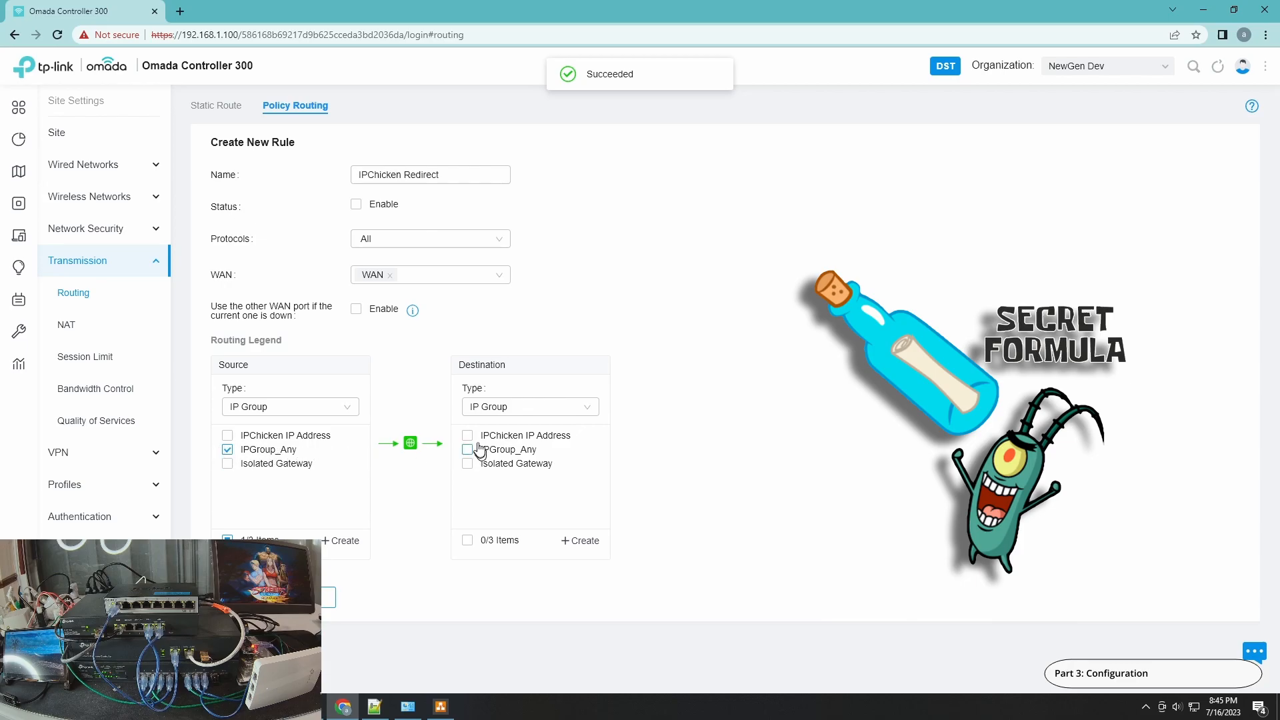
left_click(467, 434)
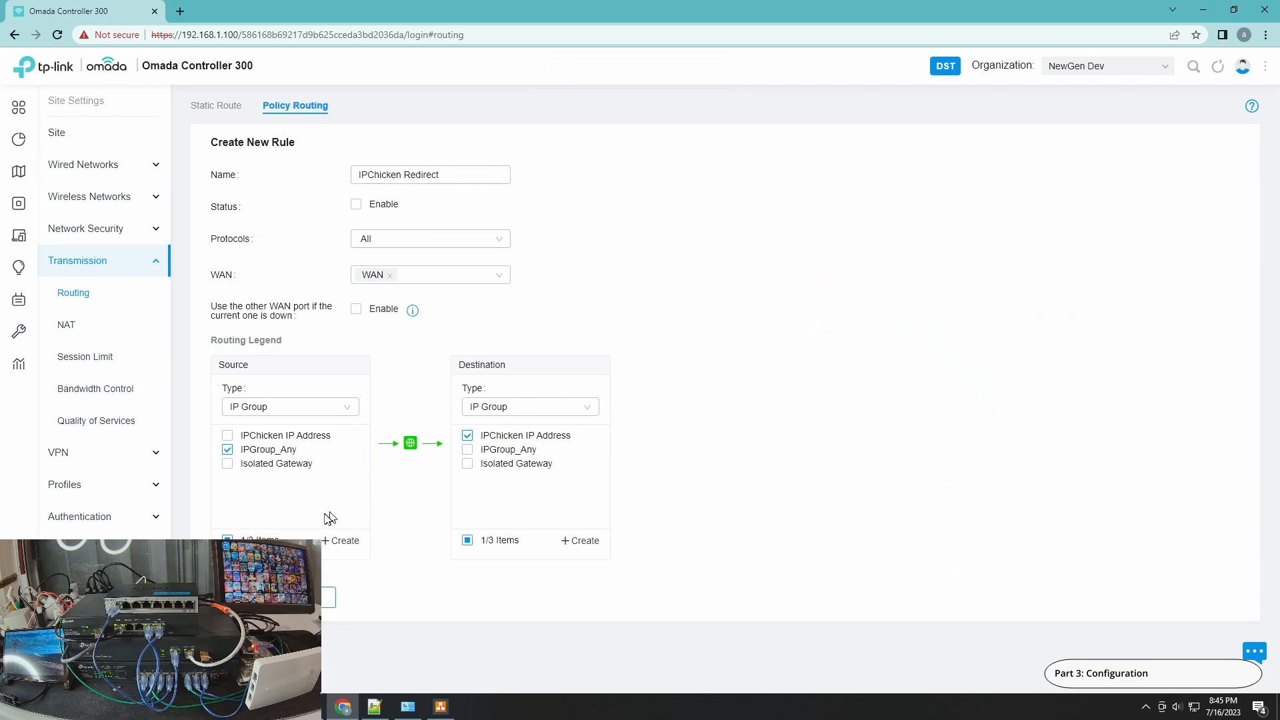
mouse_move(714, 318)
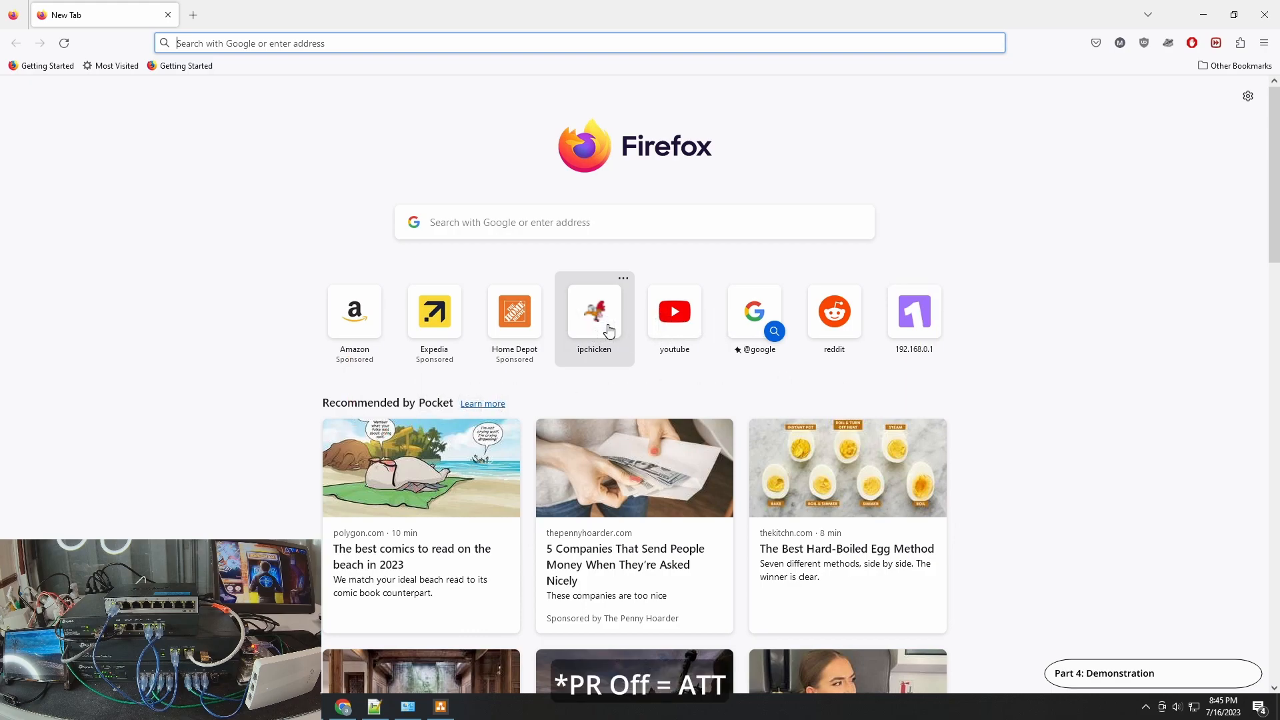
Load ipchicken.com to note the current public IP before the redirect.
left_click(593, 311)
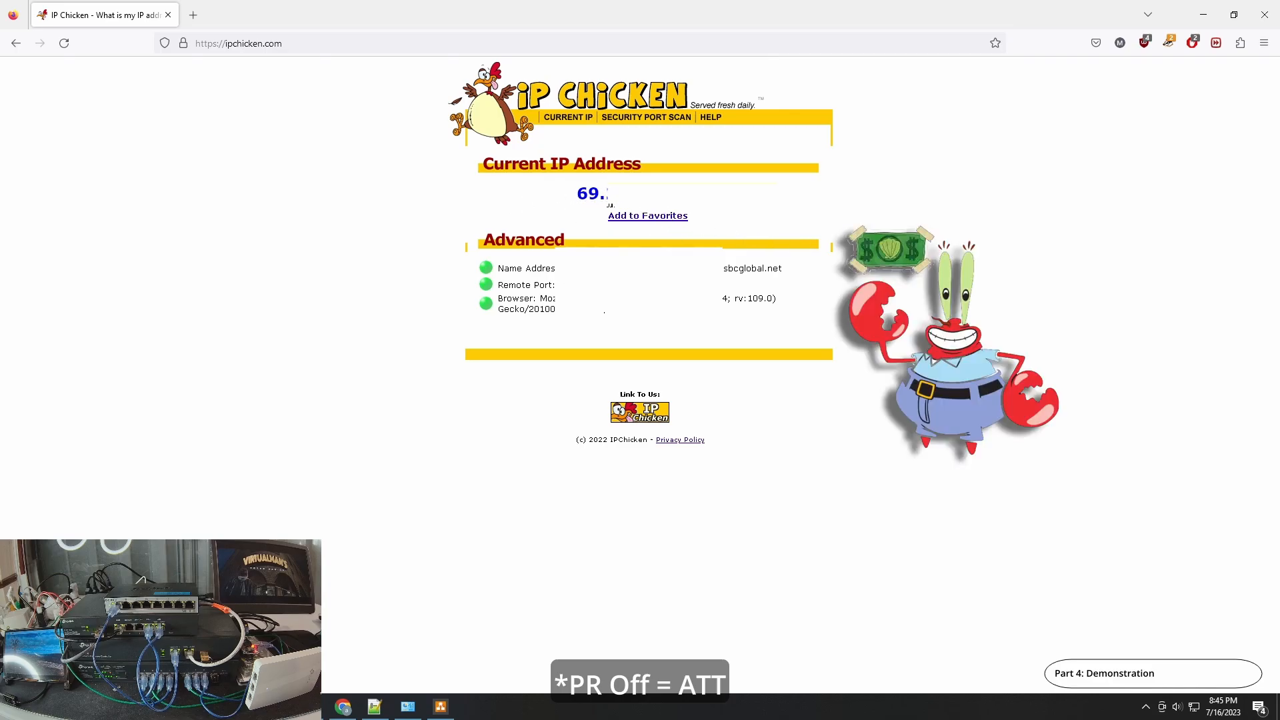
mouse_move(842, 119)
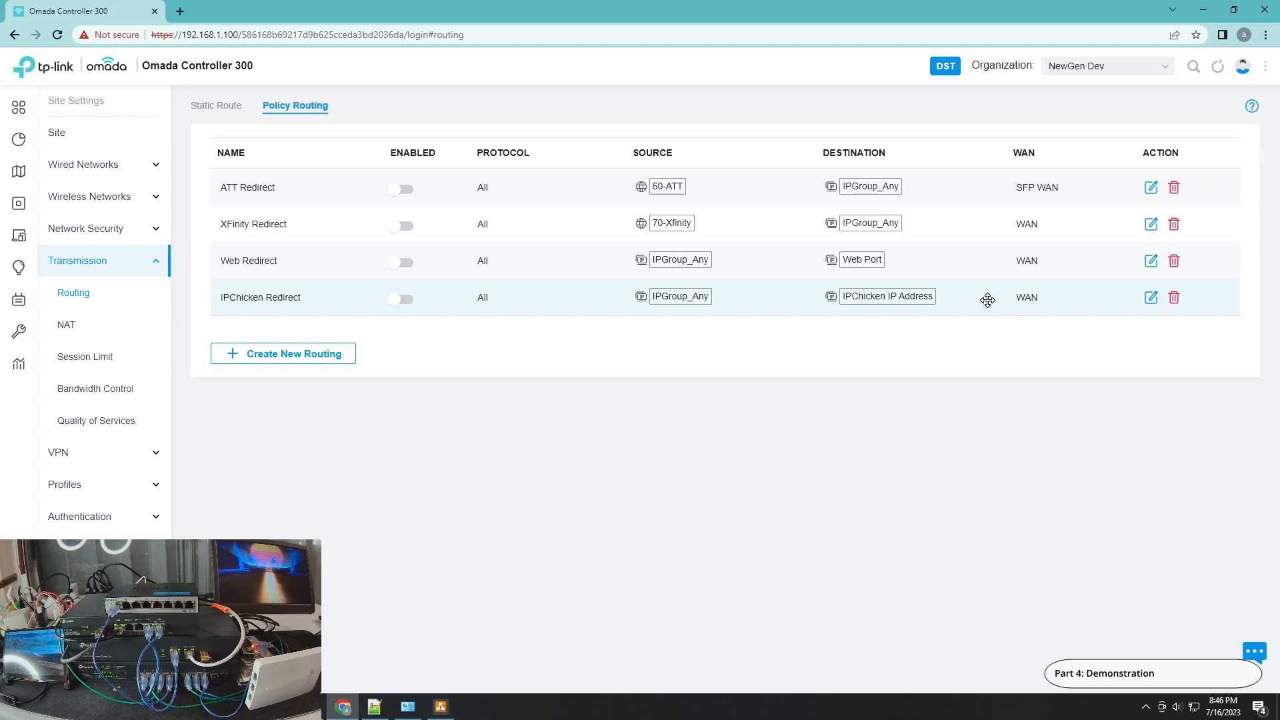
Switch the IPChicken Redirect rule to Enabled in the policy routing list.
left_click(402, 299)
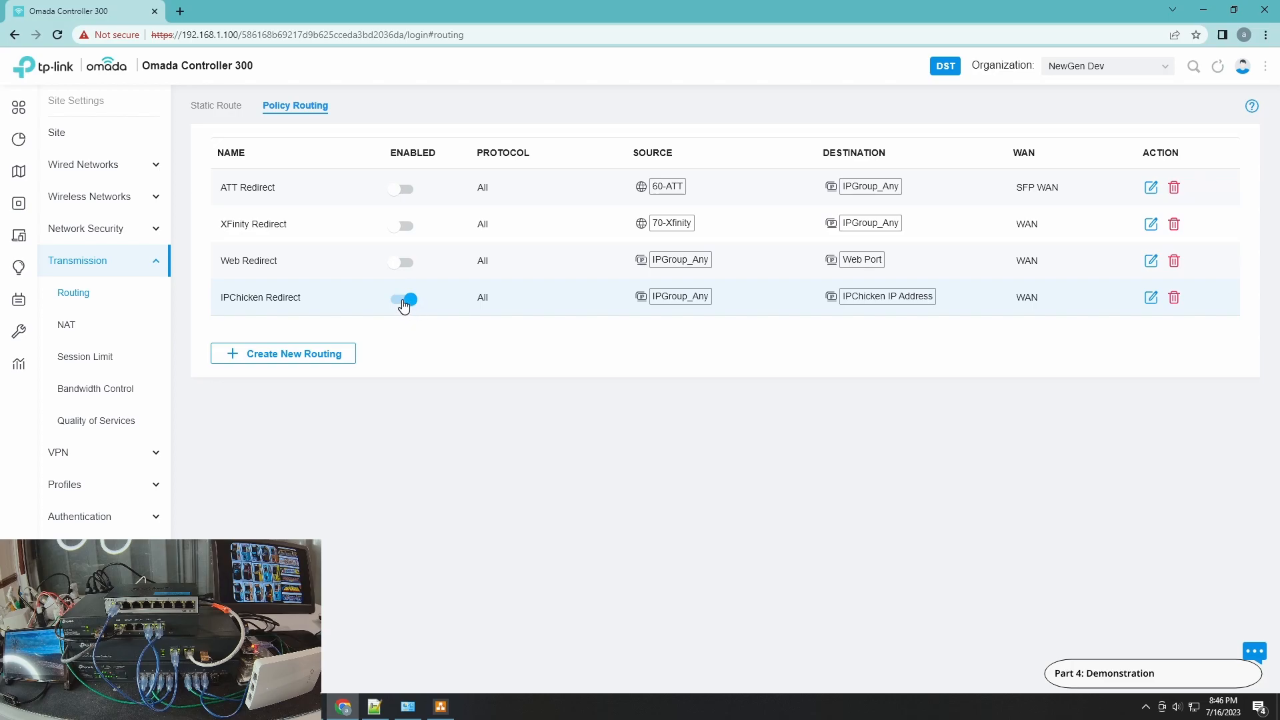
left_click(402, 299)
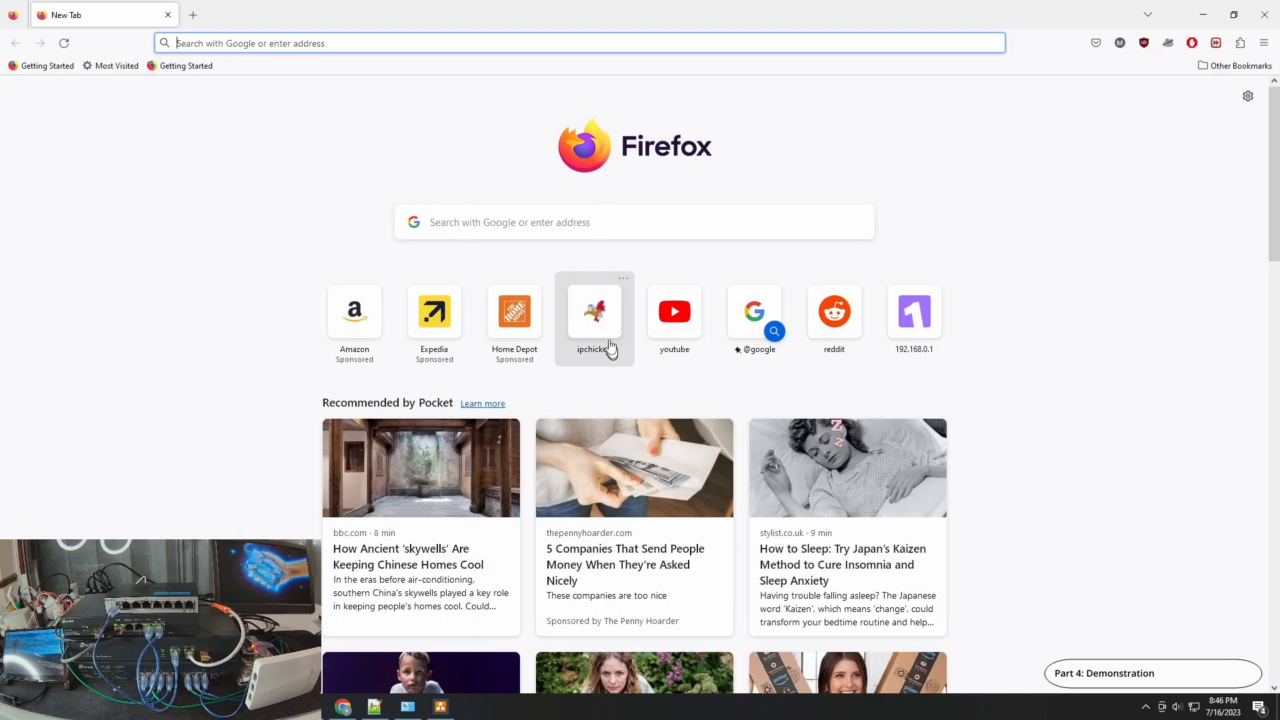
mouse_move(598, 315)
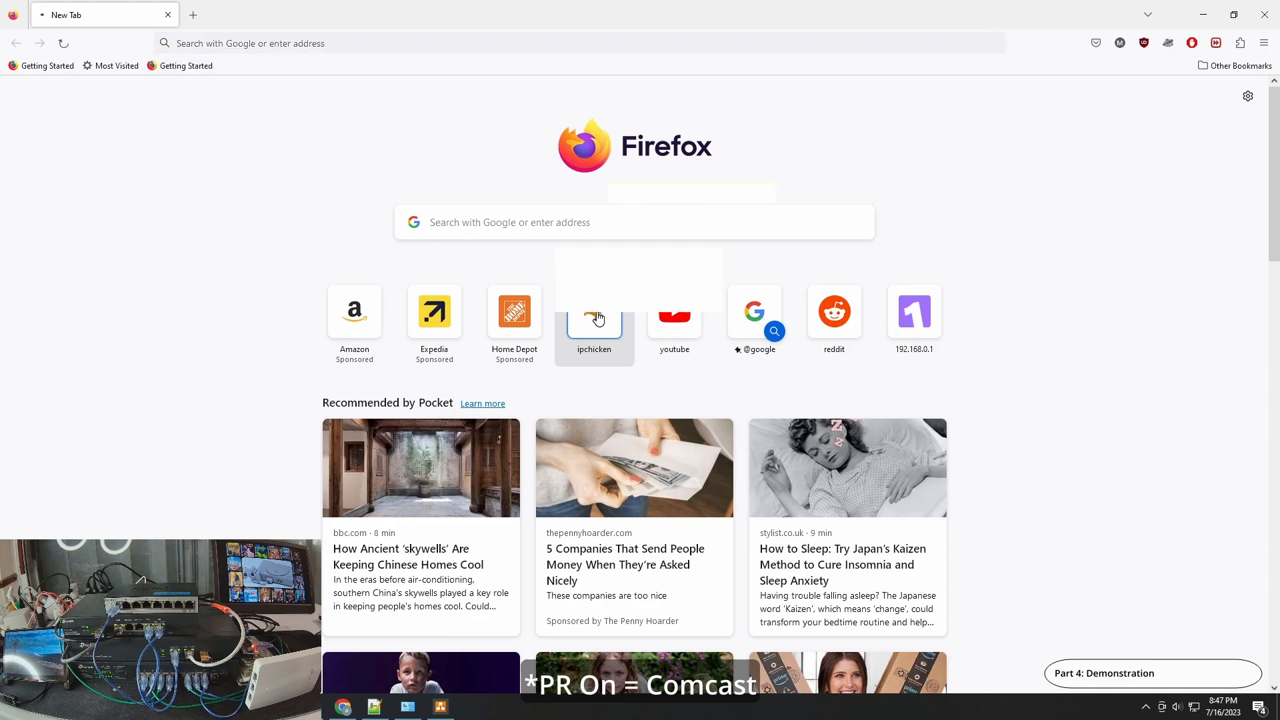
Load ipchicken.com to check the public IP with the redirect enabled.
left_click(594, 319)
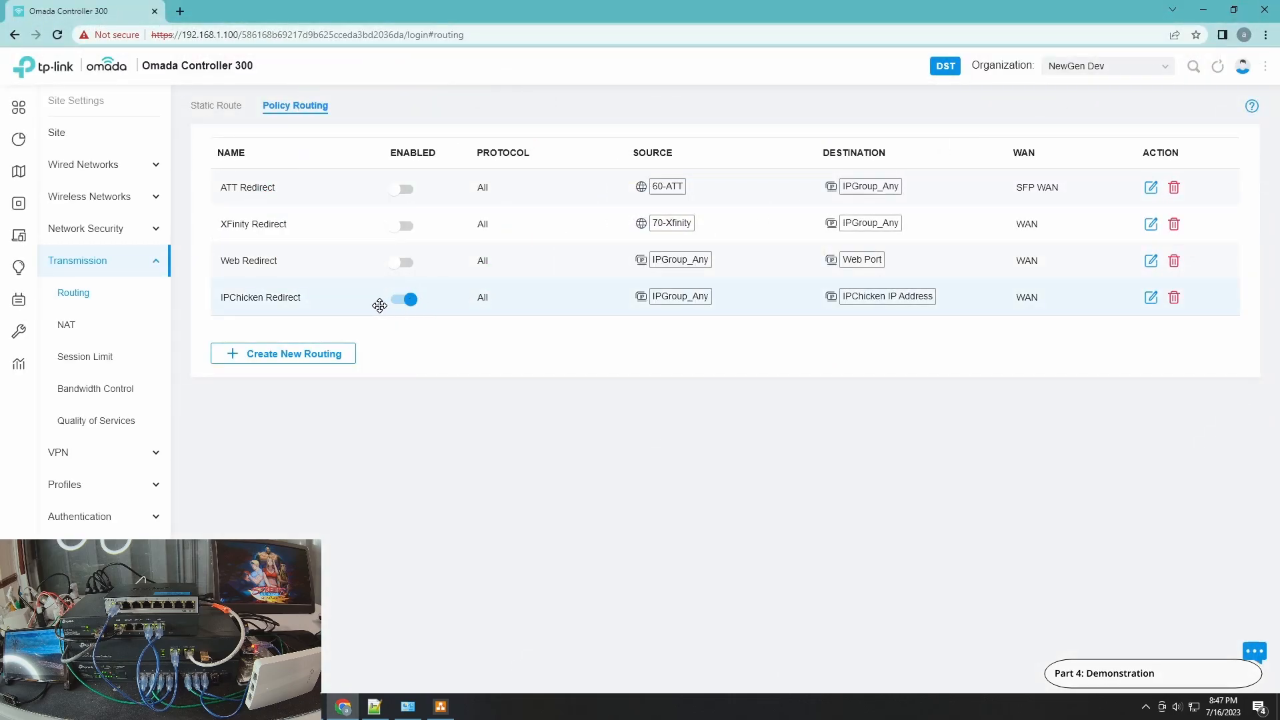
mouse_move(397, 308)
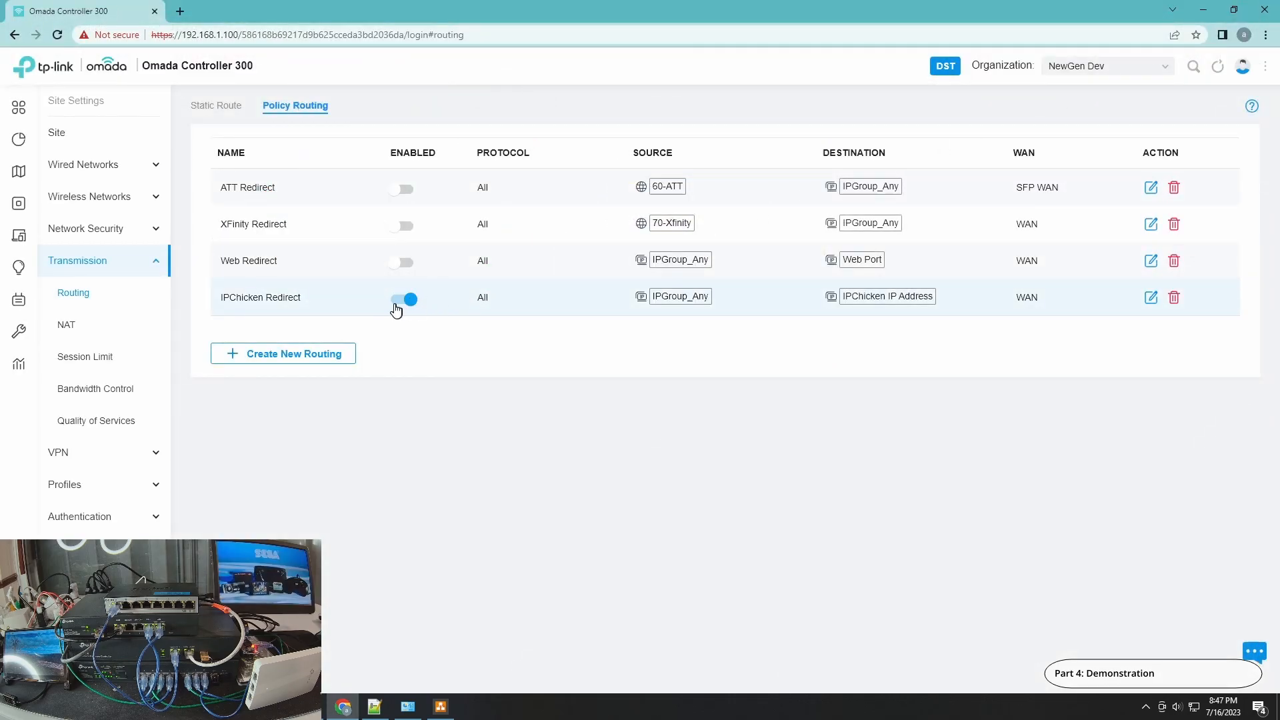
Switch the IPChicken Redirect rule off, leaving all four policy routes disabled.
left_click(402, 299)
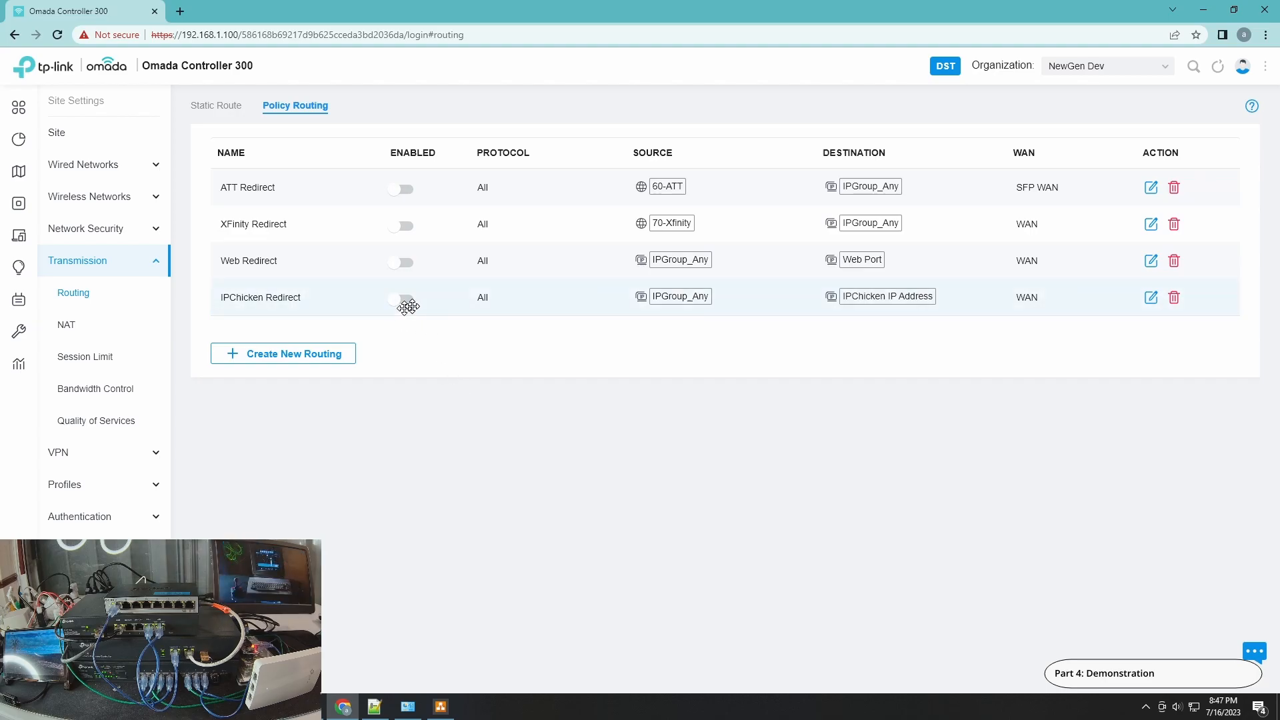
mouse_move(417, 321)
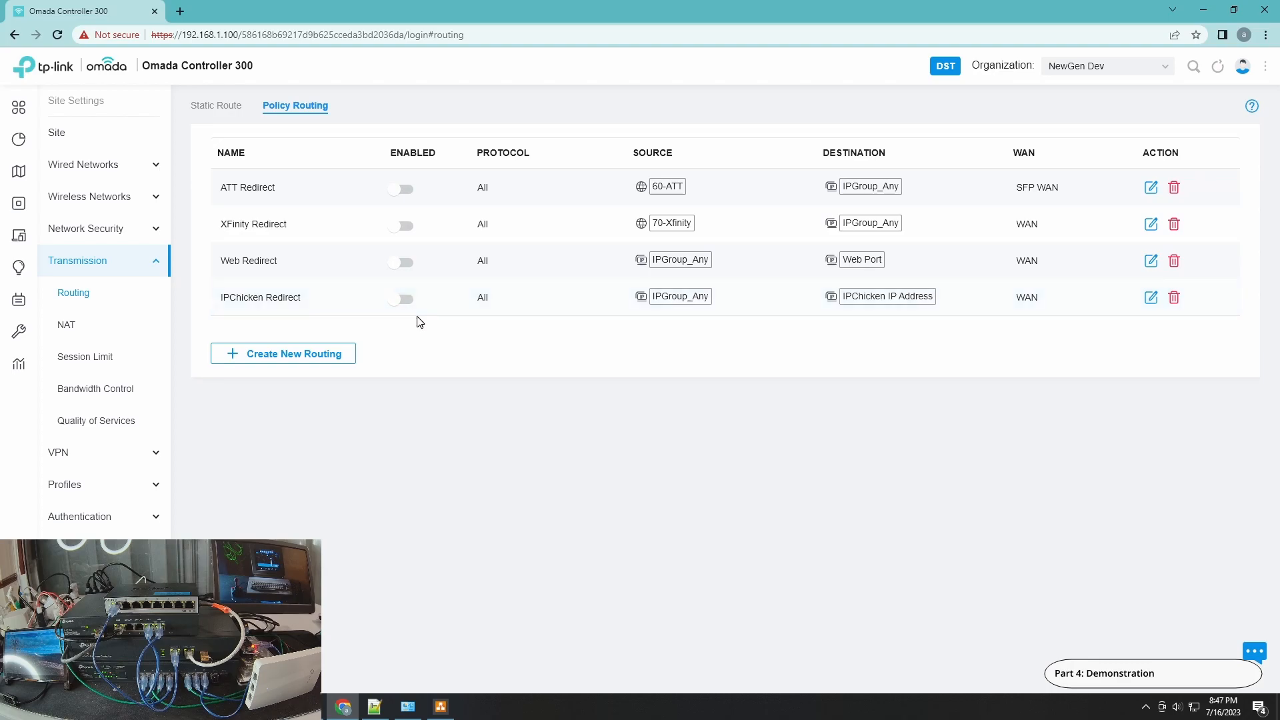
mouse_move(445, 304)
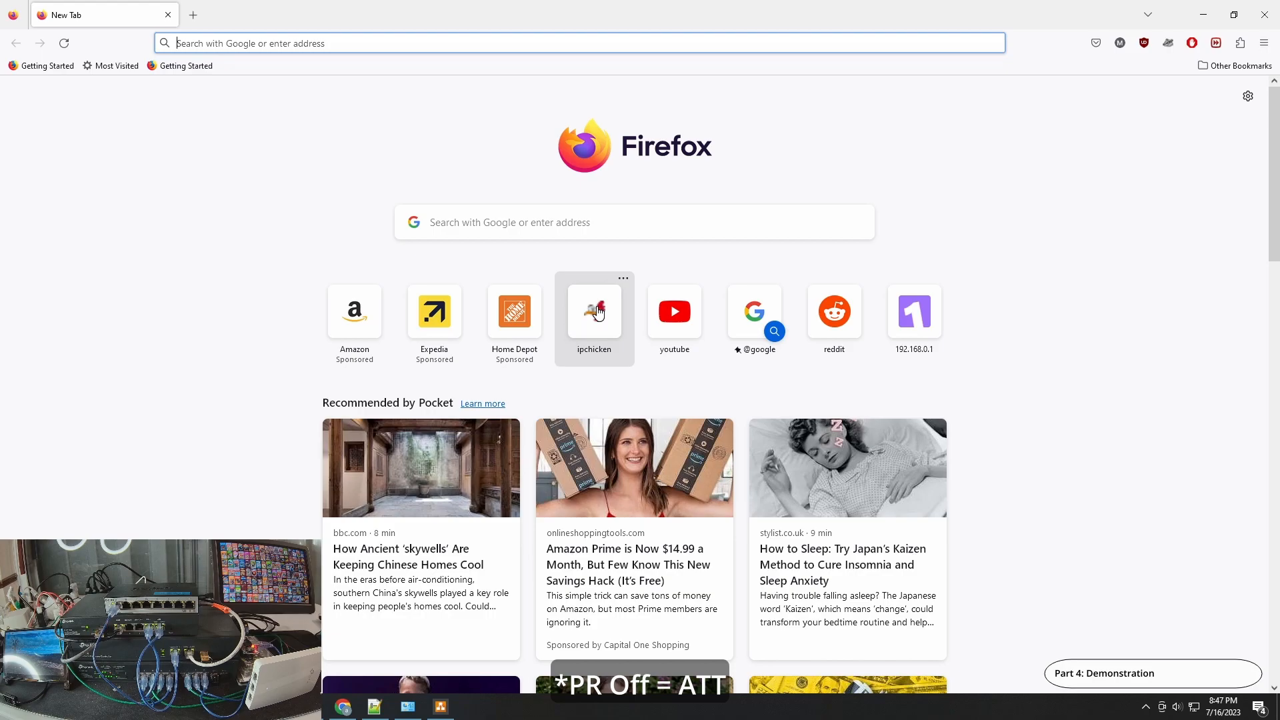
Load ipchicken.com again to check the public IP with the redirect off.
left_click(593, 311)
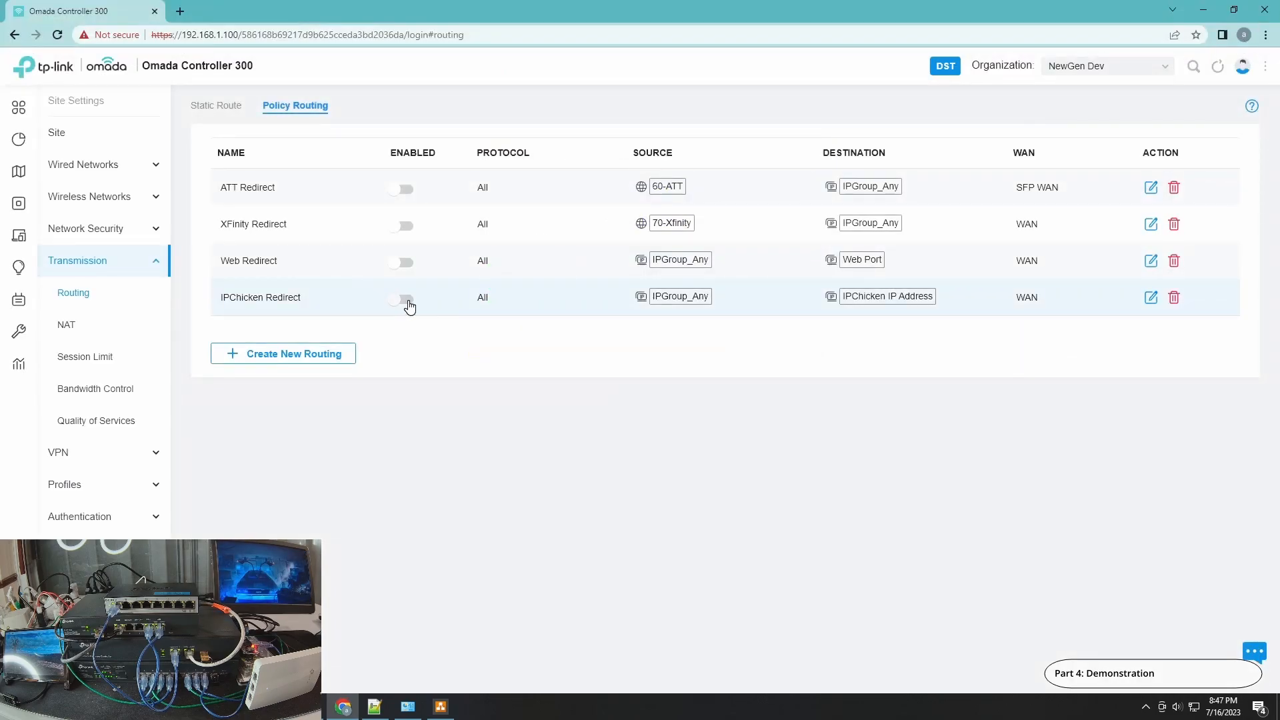
Re-enable the 'IPChicken Redirect' policy routing rule, the only active route.
left_click(401, 299)
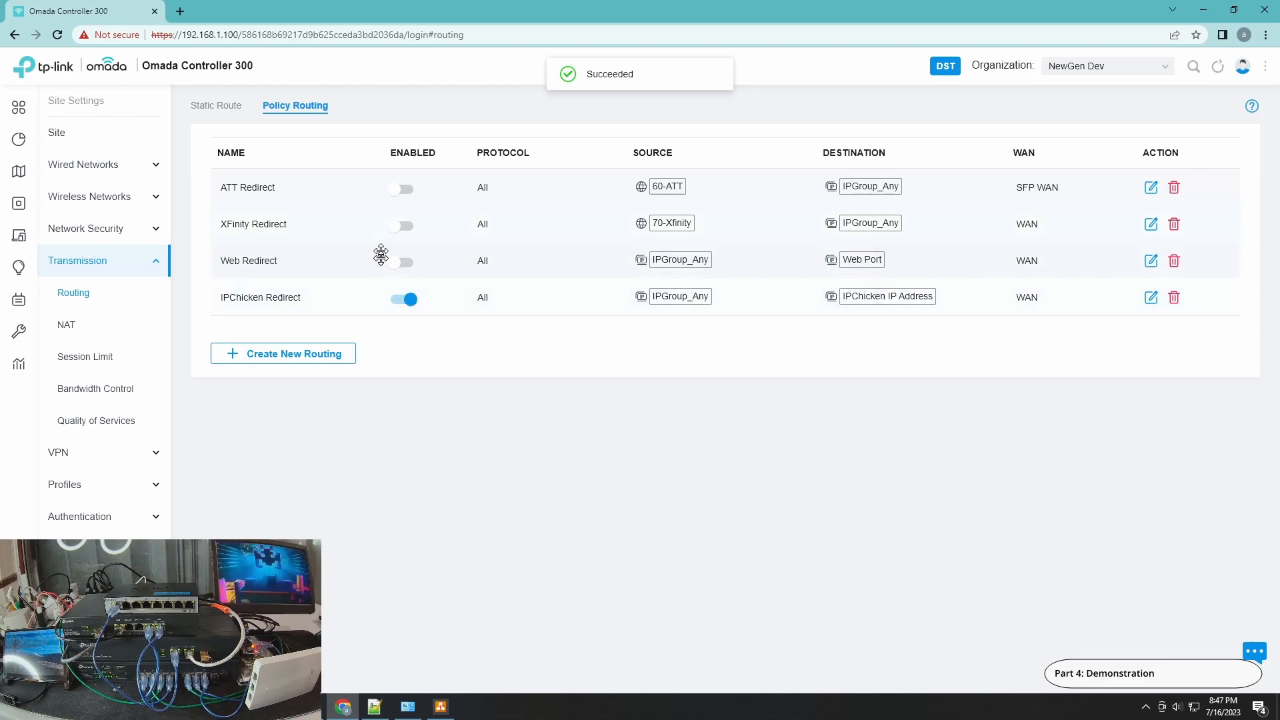
mouse_move(408, 467)
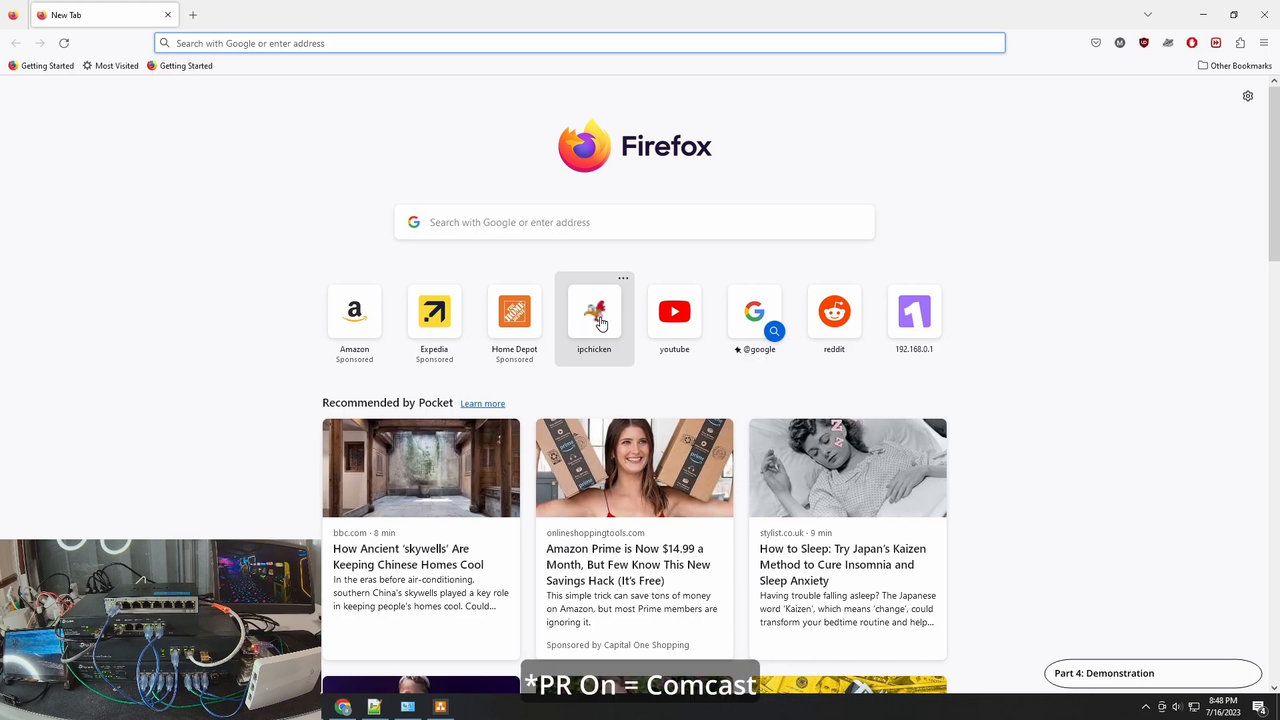
Recheck the public IP on IPChicken, then disable the 'IPChicken Redirect' rule again.
left_click(593, 312)
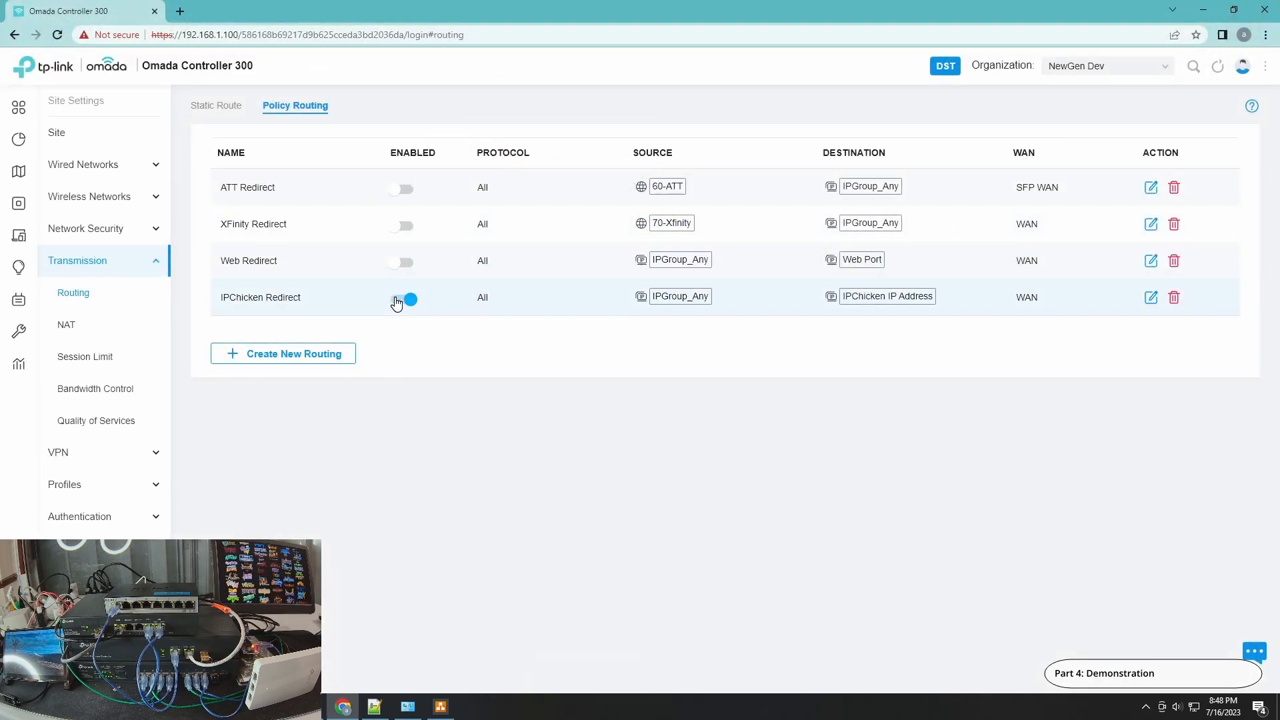
left_click(401, 298)
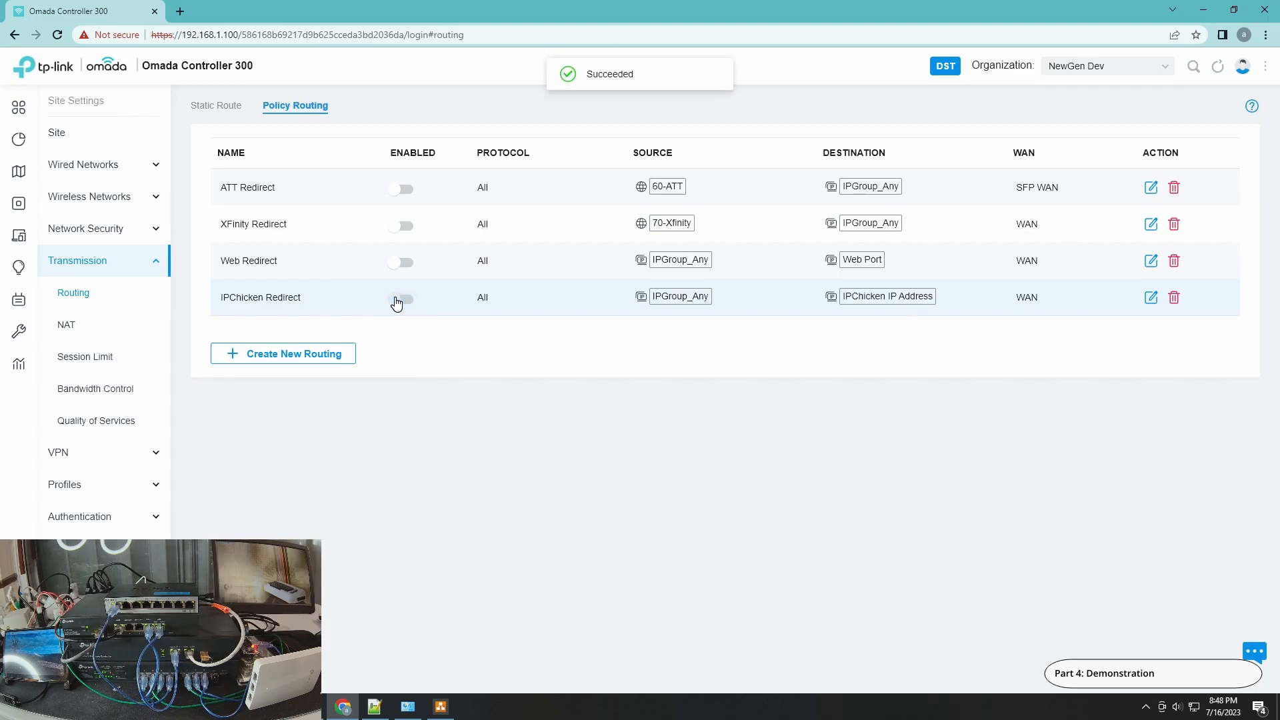